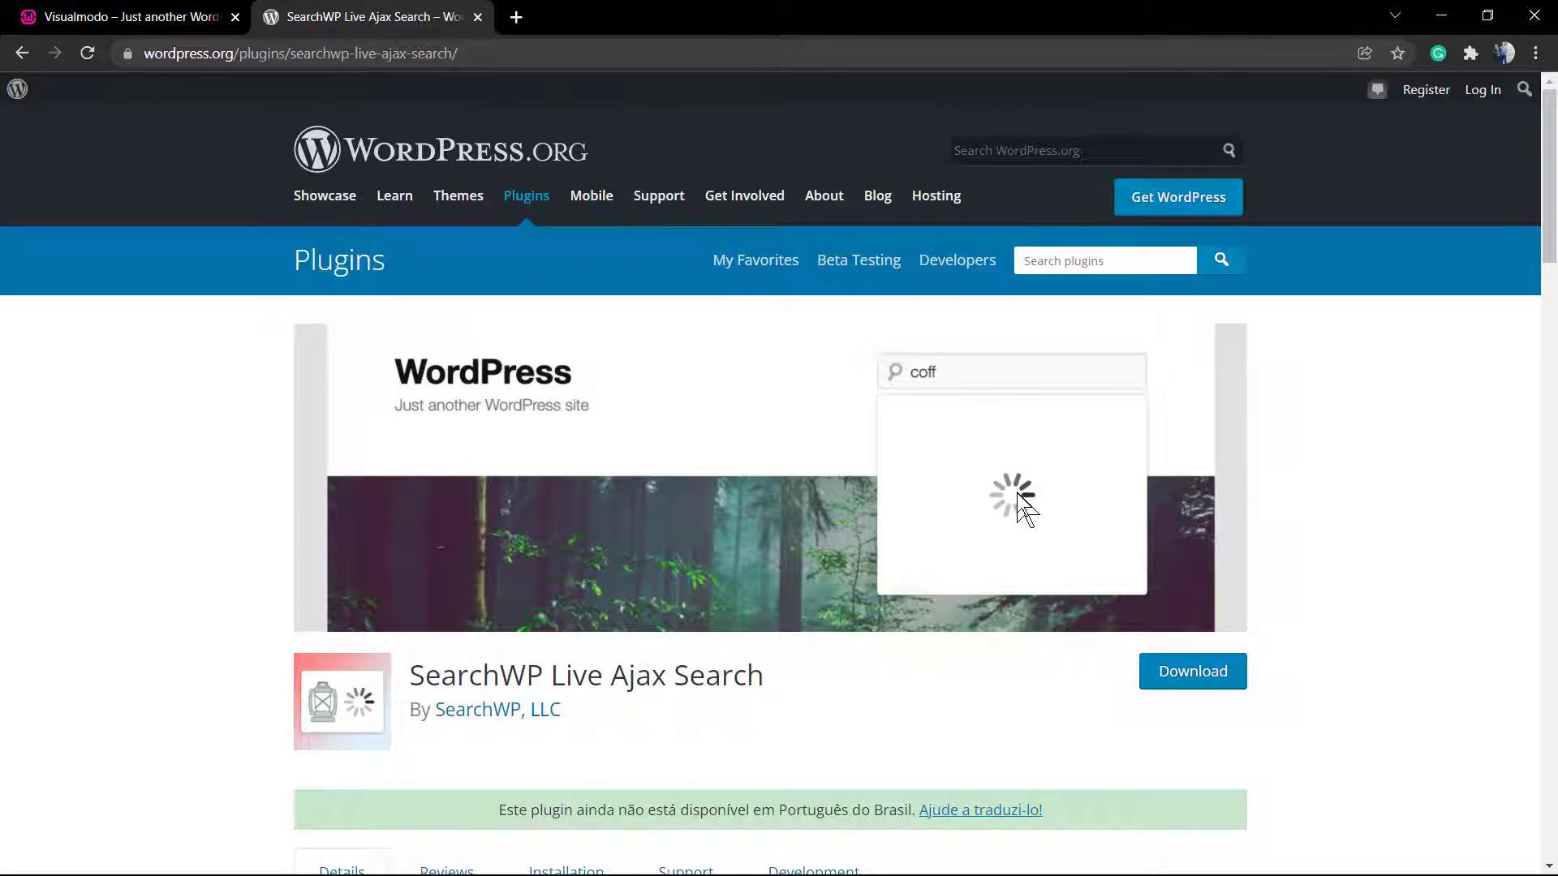
Return from the plugin directory to the Visualmodo site homepage.
{"action": "left_click", "coordinate": [118, 16]}
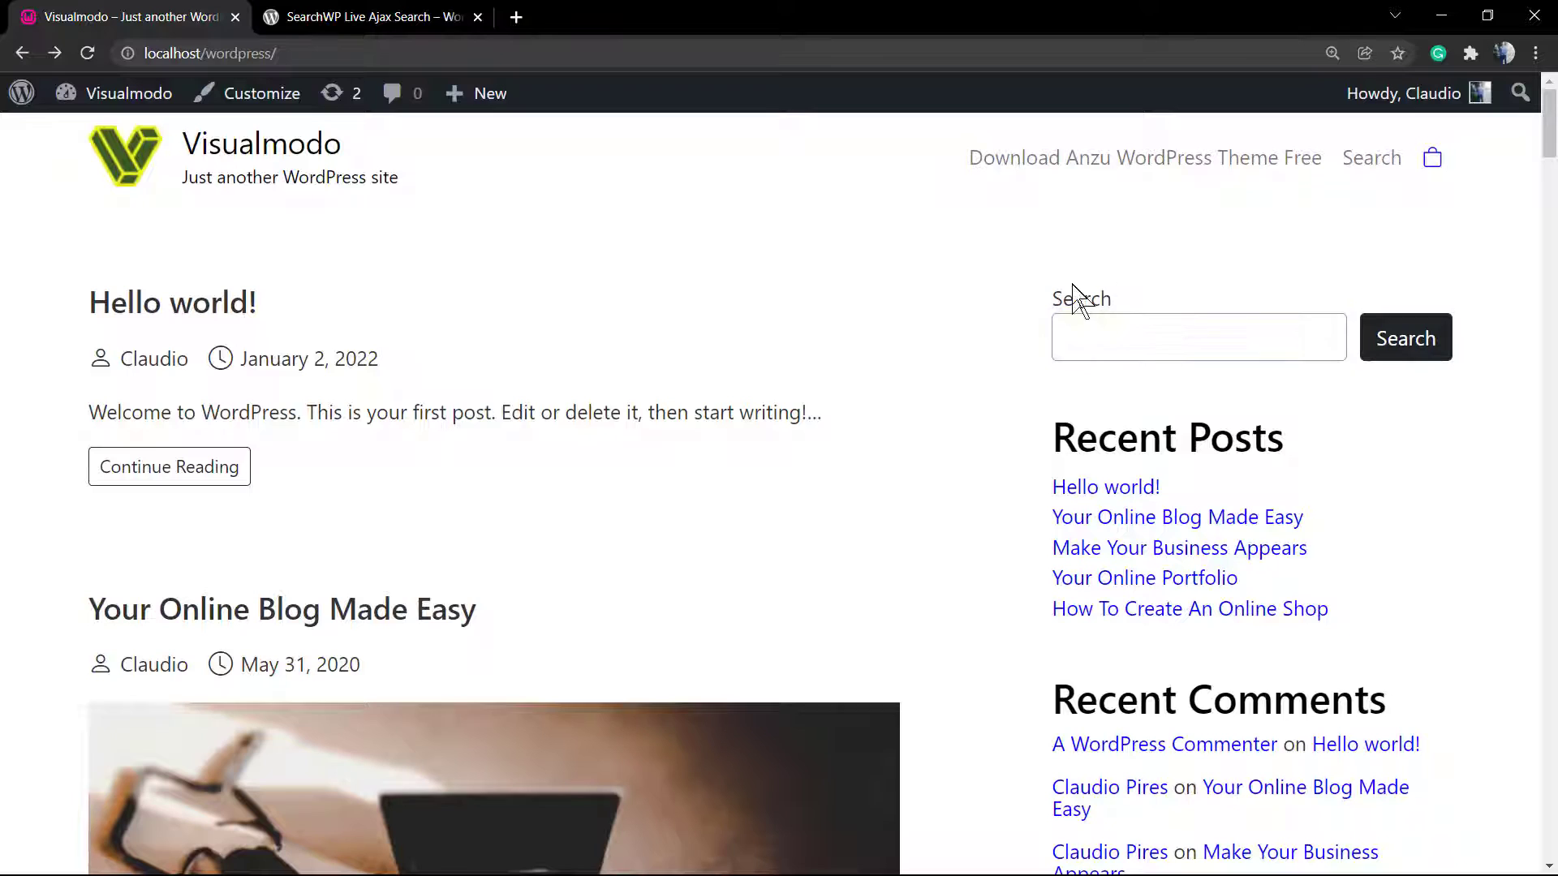
Search the site for 'online' via the header pop-up and review the standard results page.
{"action": "left_click", "coordinate": [1371, 157]}
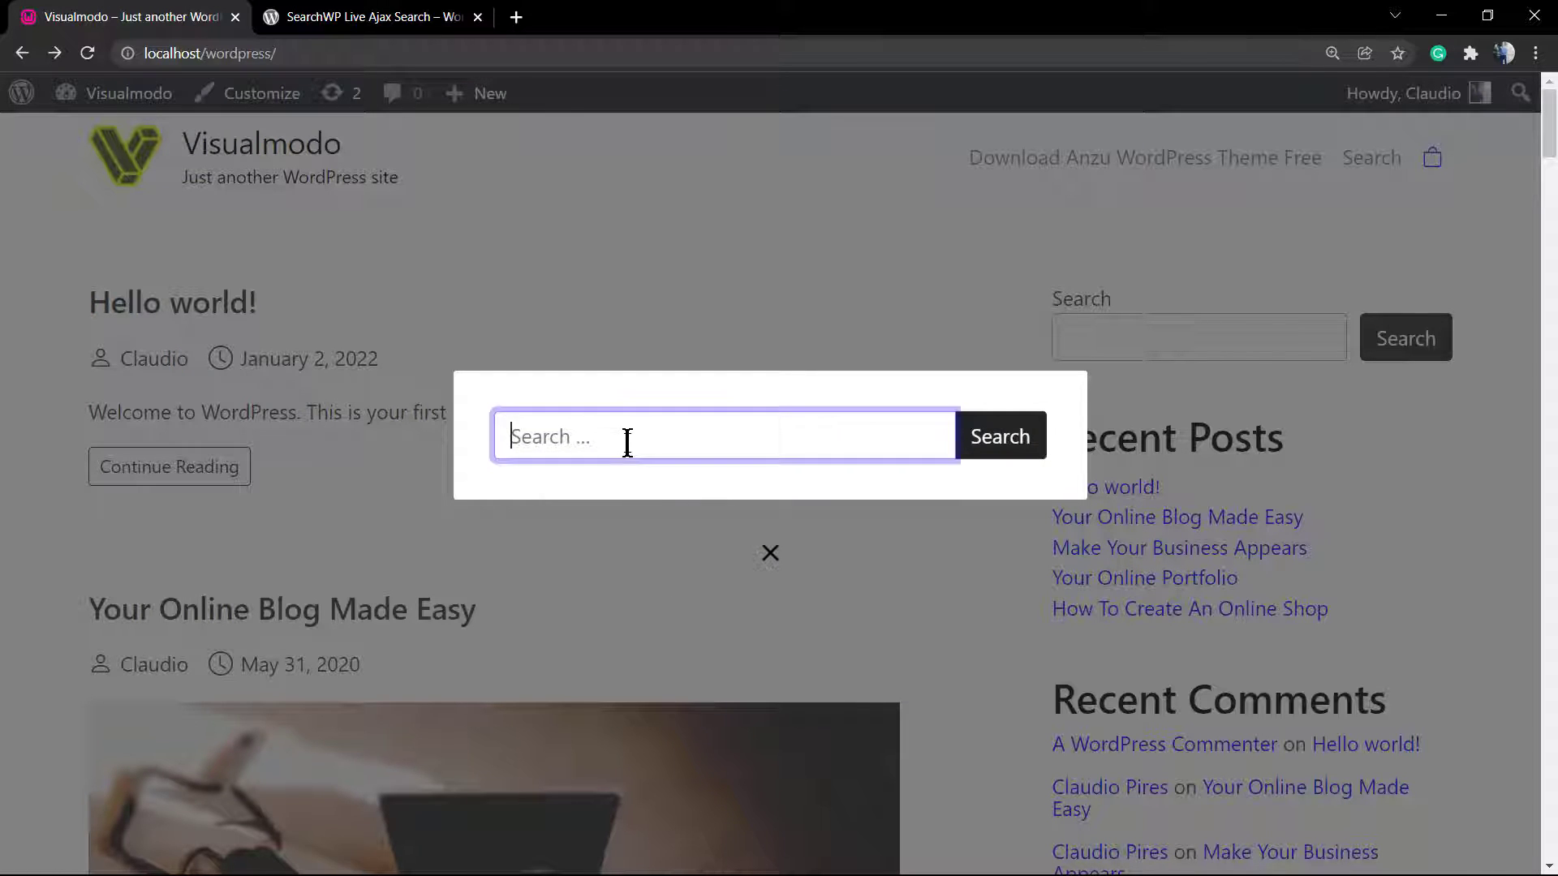
{"action": "type", "text": "online"}
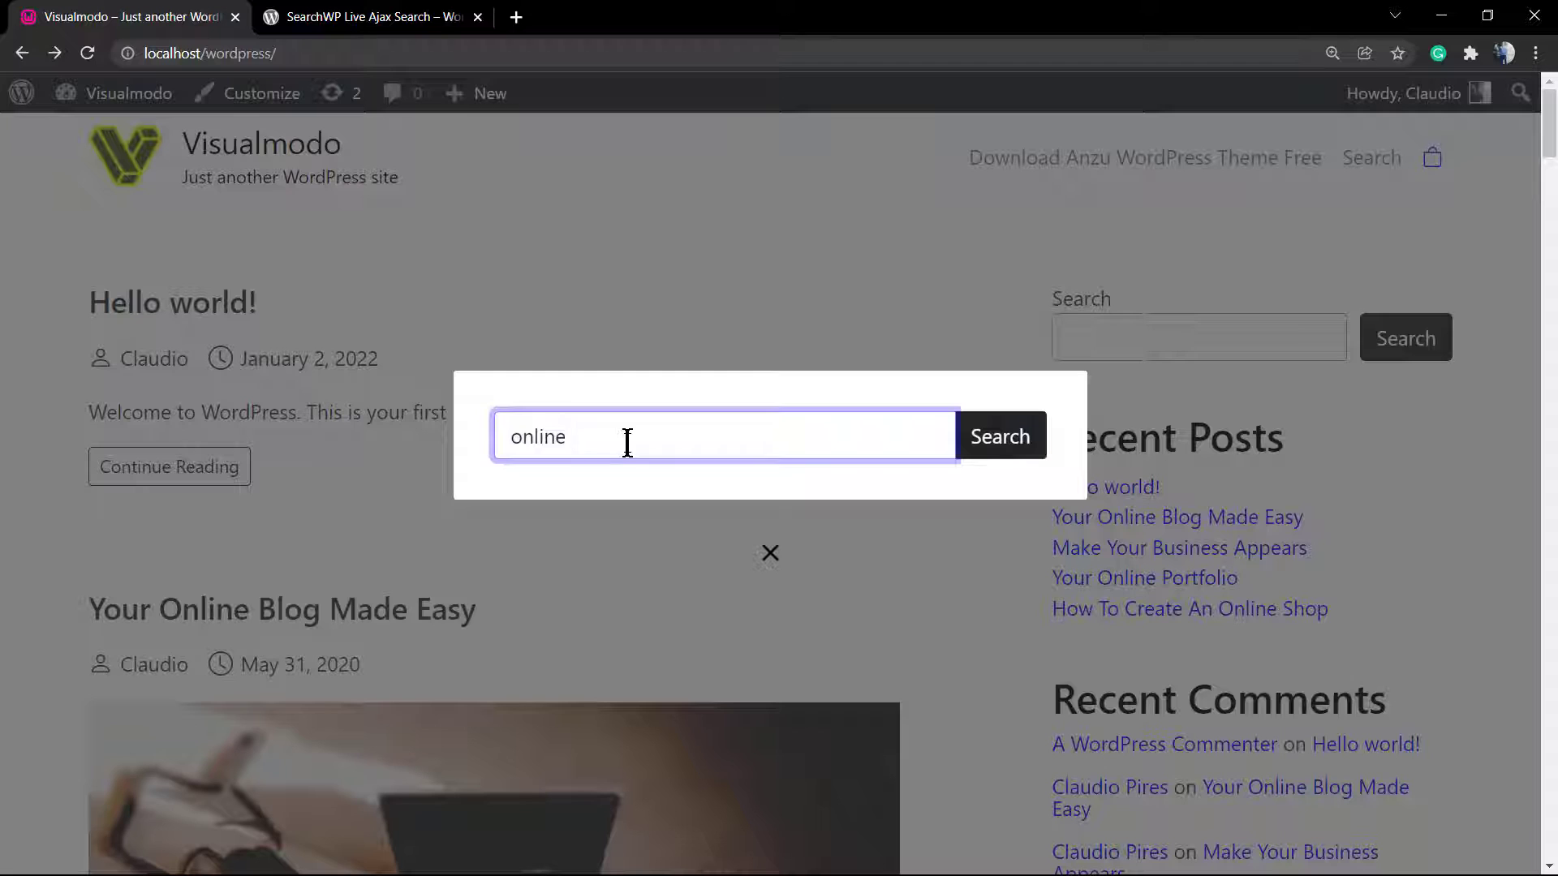
{"action": "type", "text": "\" \""}
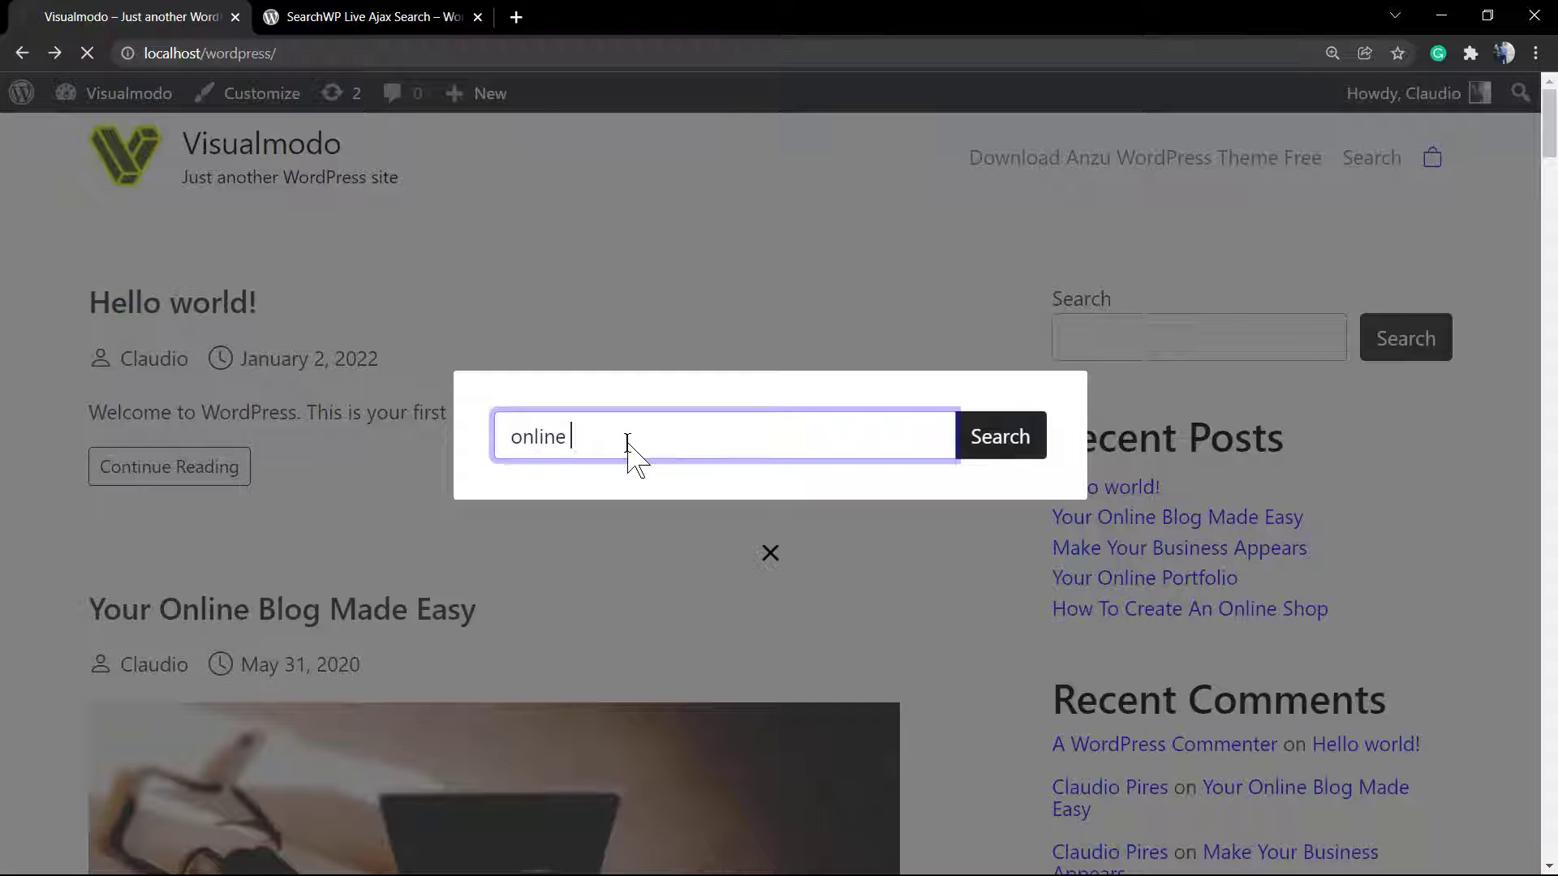
{"action": "left_click", "coordinate": [999, 436]}
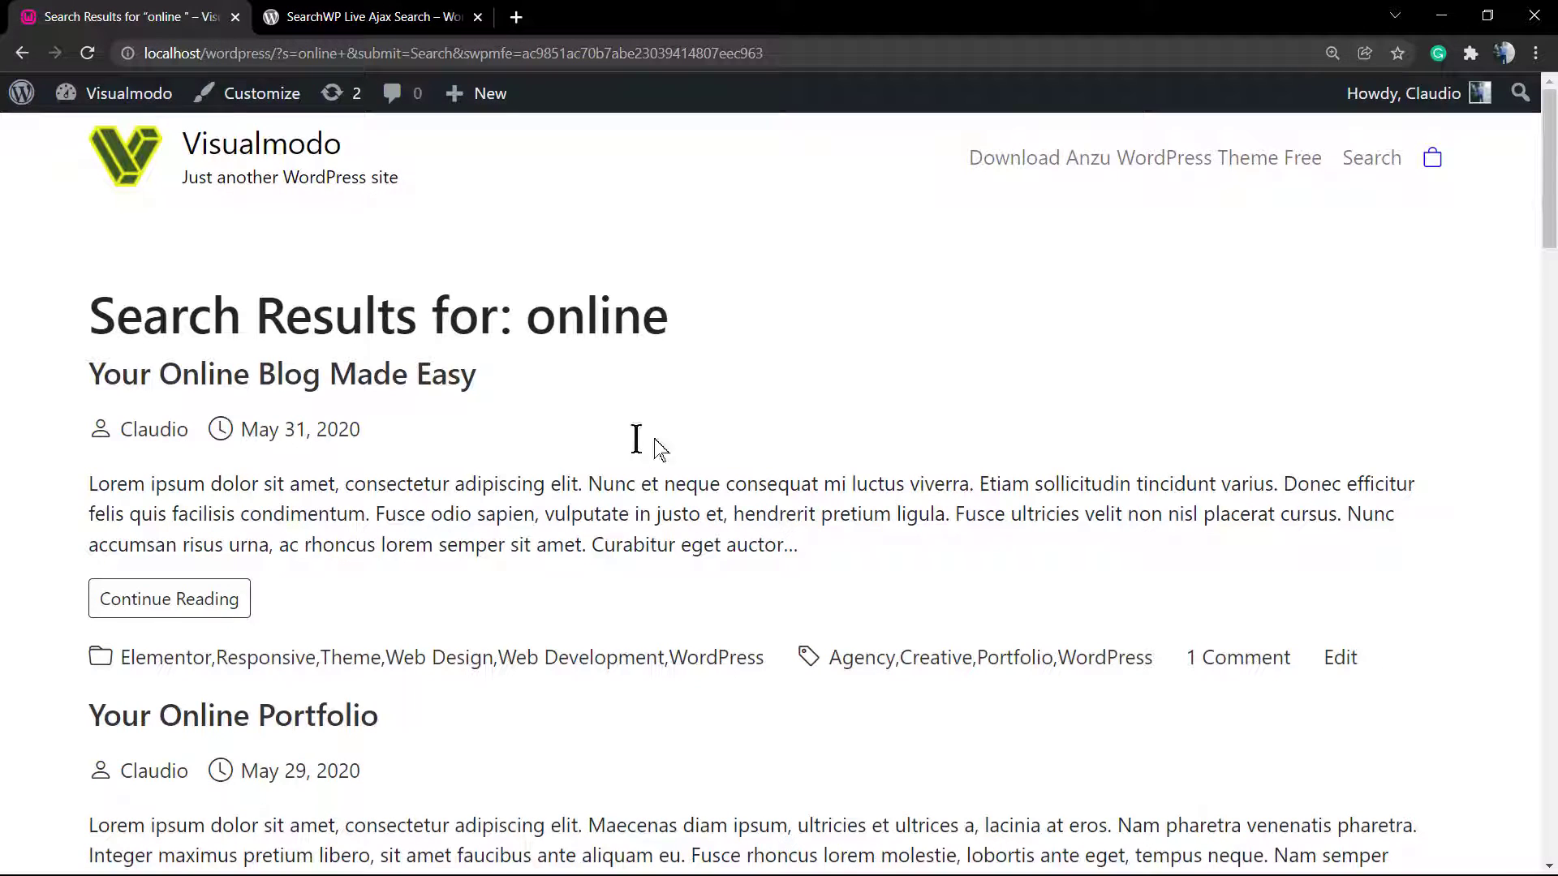
{"action": "scroll", "scroll_direction": "down", "scroll_amount": 3}
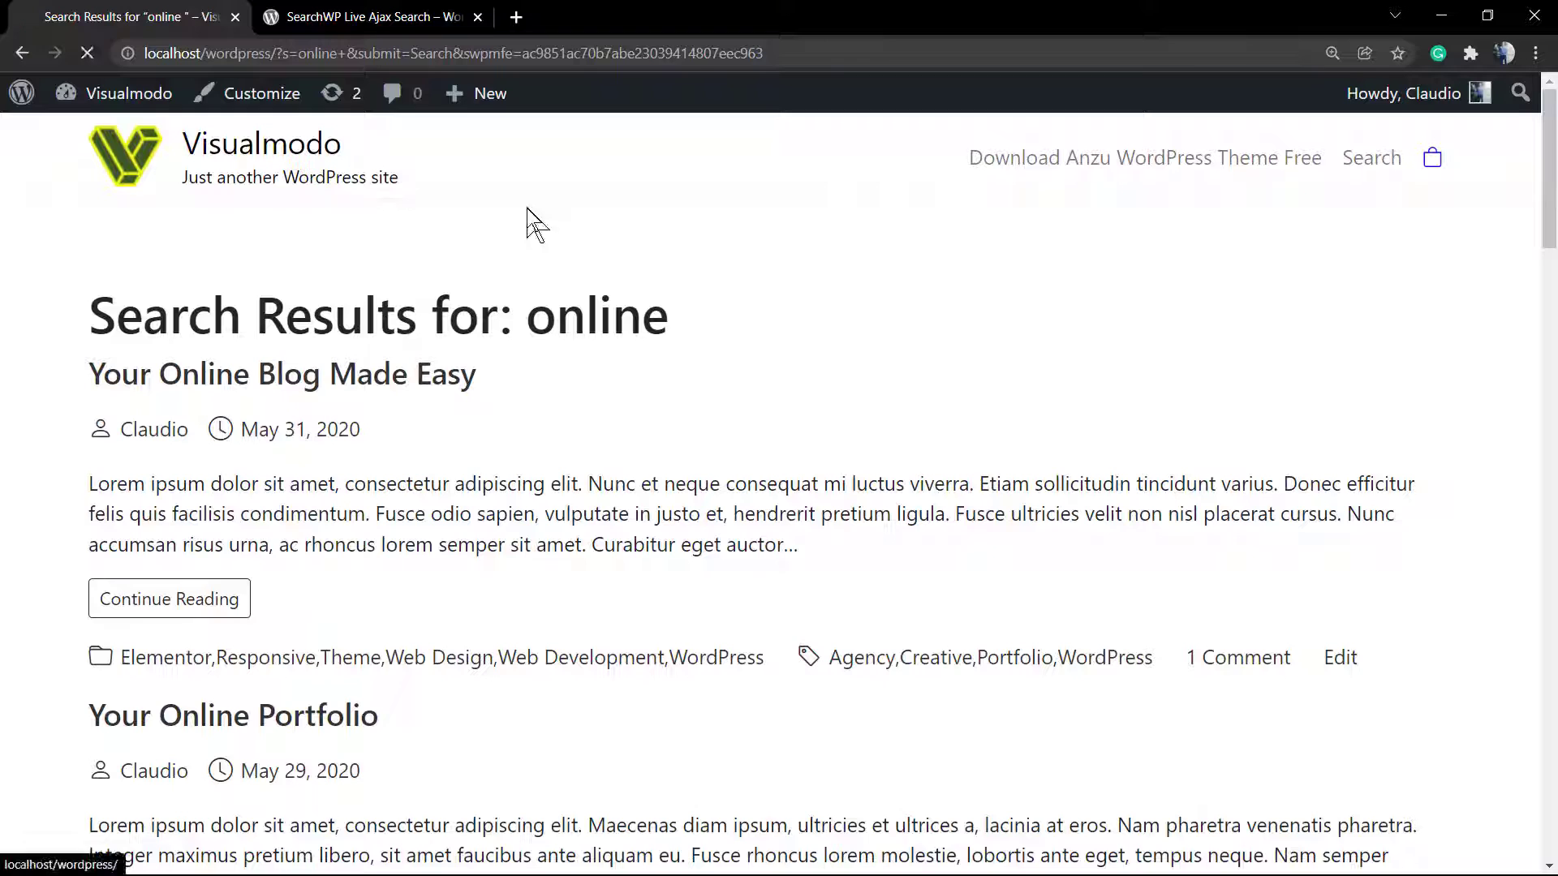
Navigate from the homepage into the admin dashboard's Add New plugin page.
{"action": "left_click", "coordinate": [130, 93]}
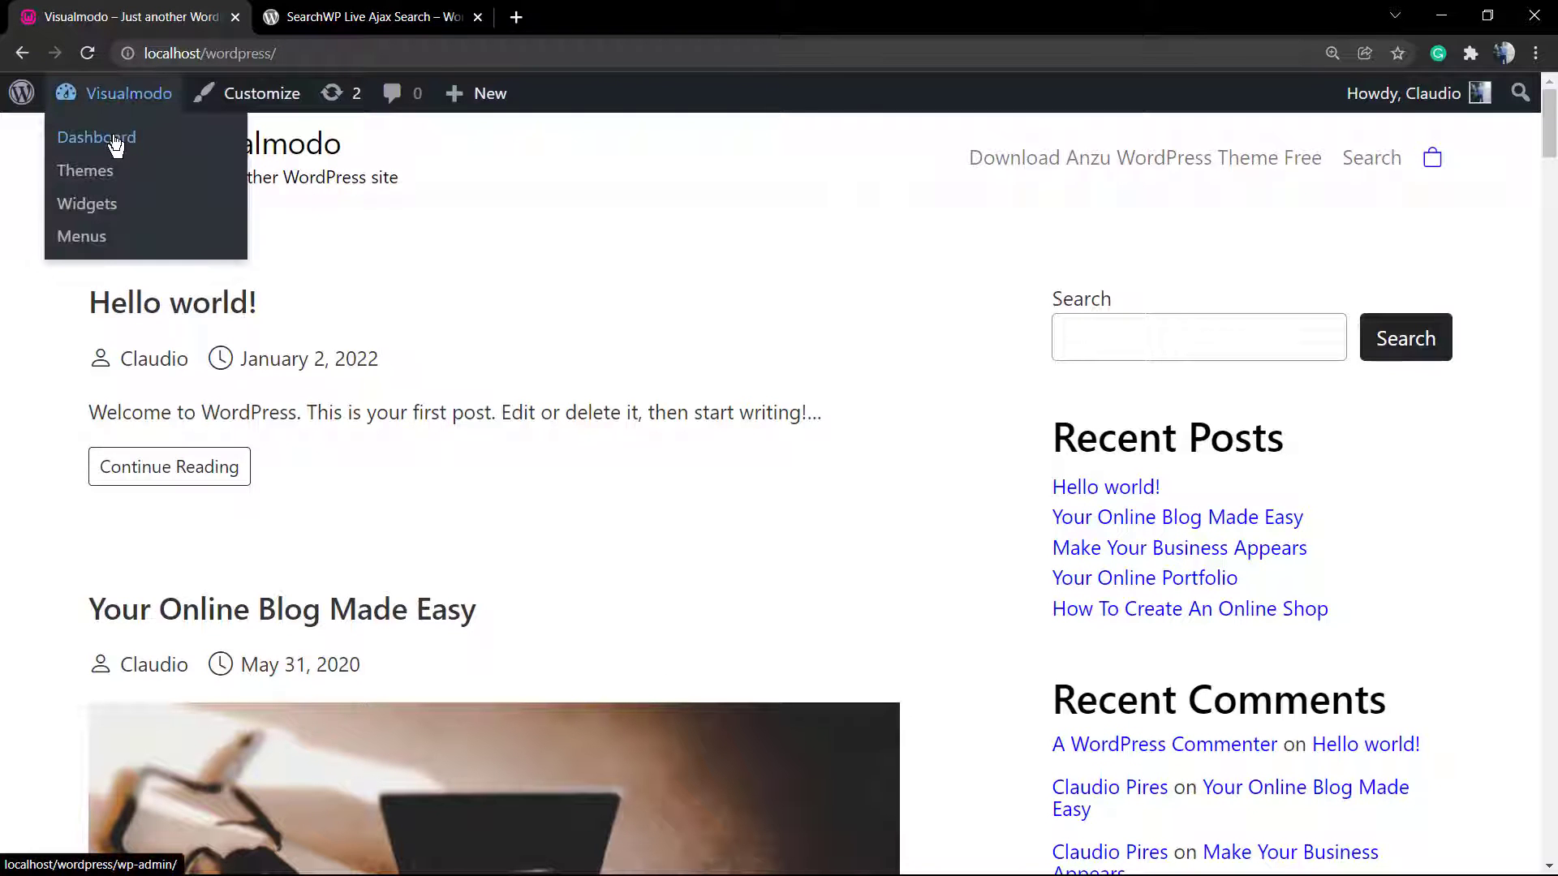
{"action": "left_click", "coordinate": [96, 136]}
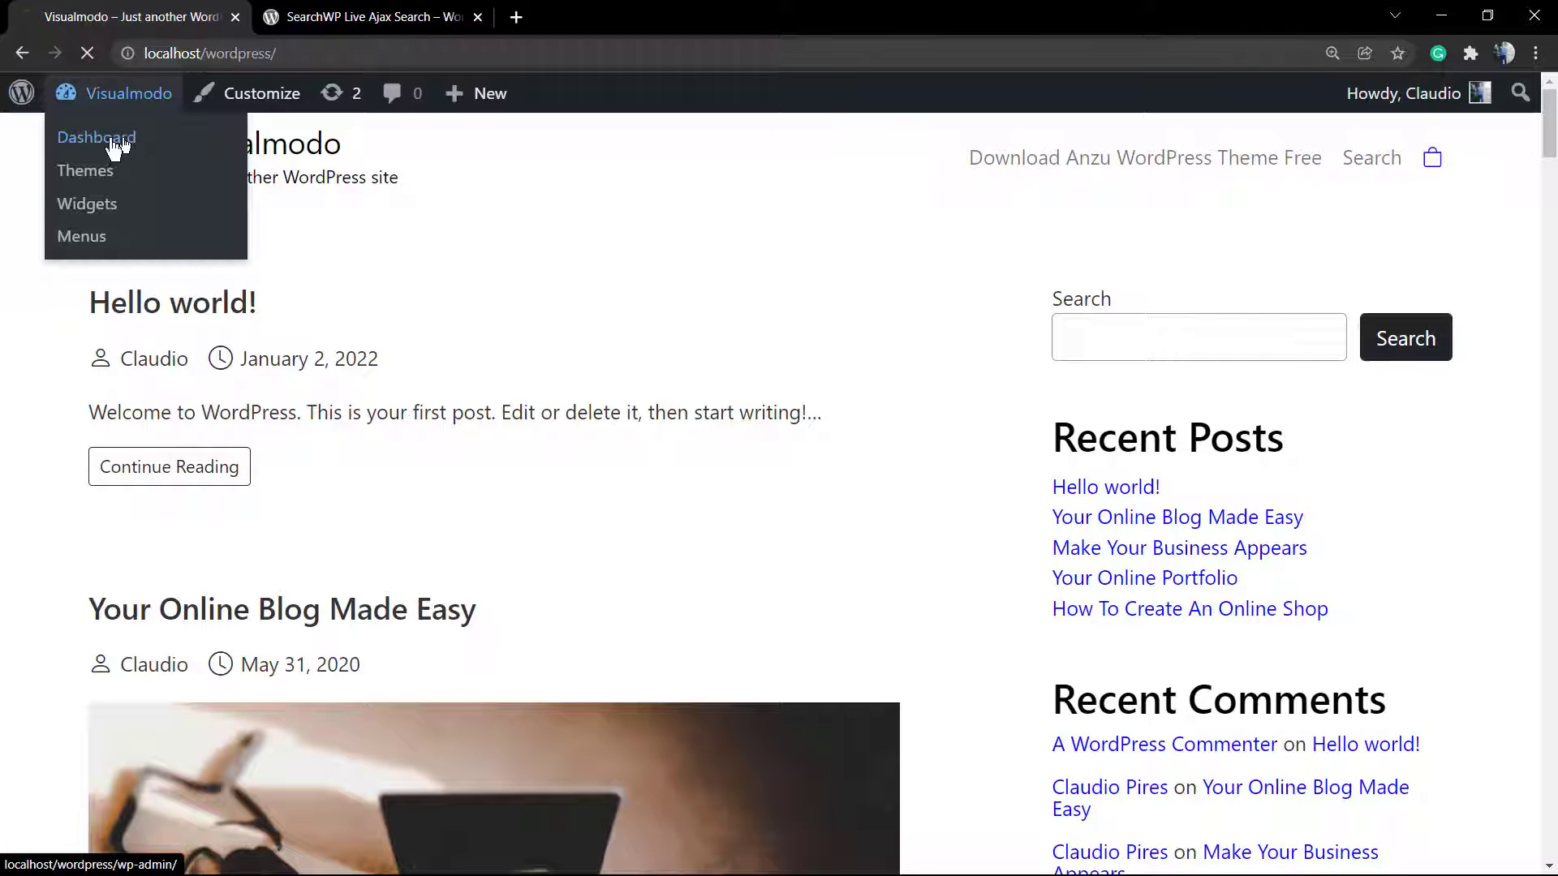
{"action": "left_click", "coordinate": [96, 137]}
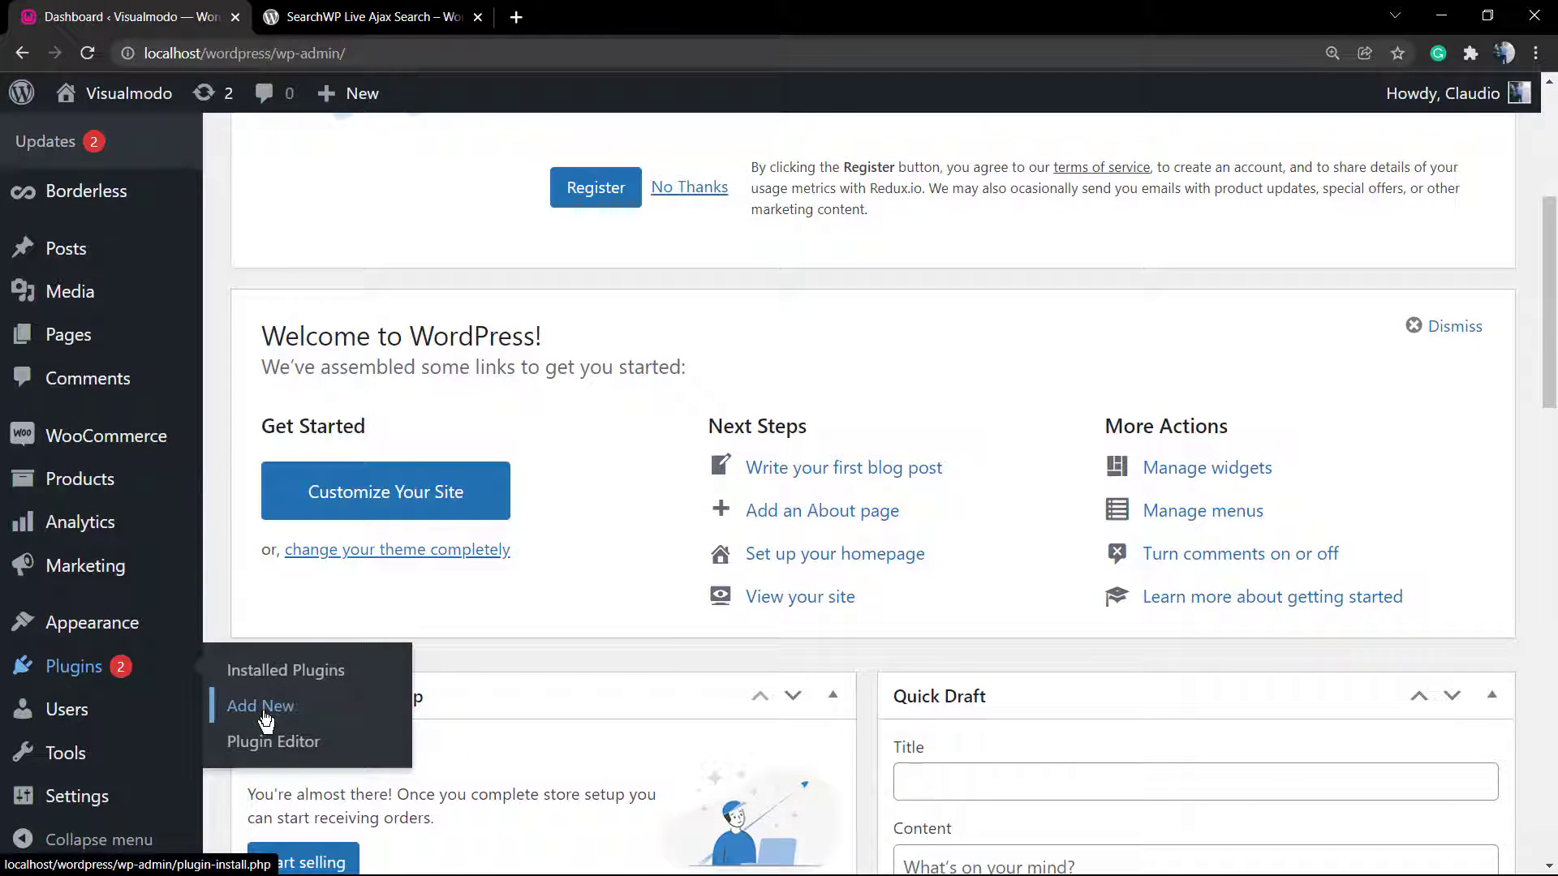
{"action": "left_click", "coordinate": [259, 706]}
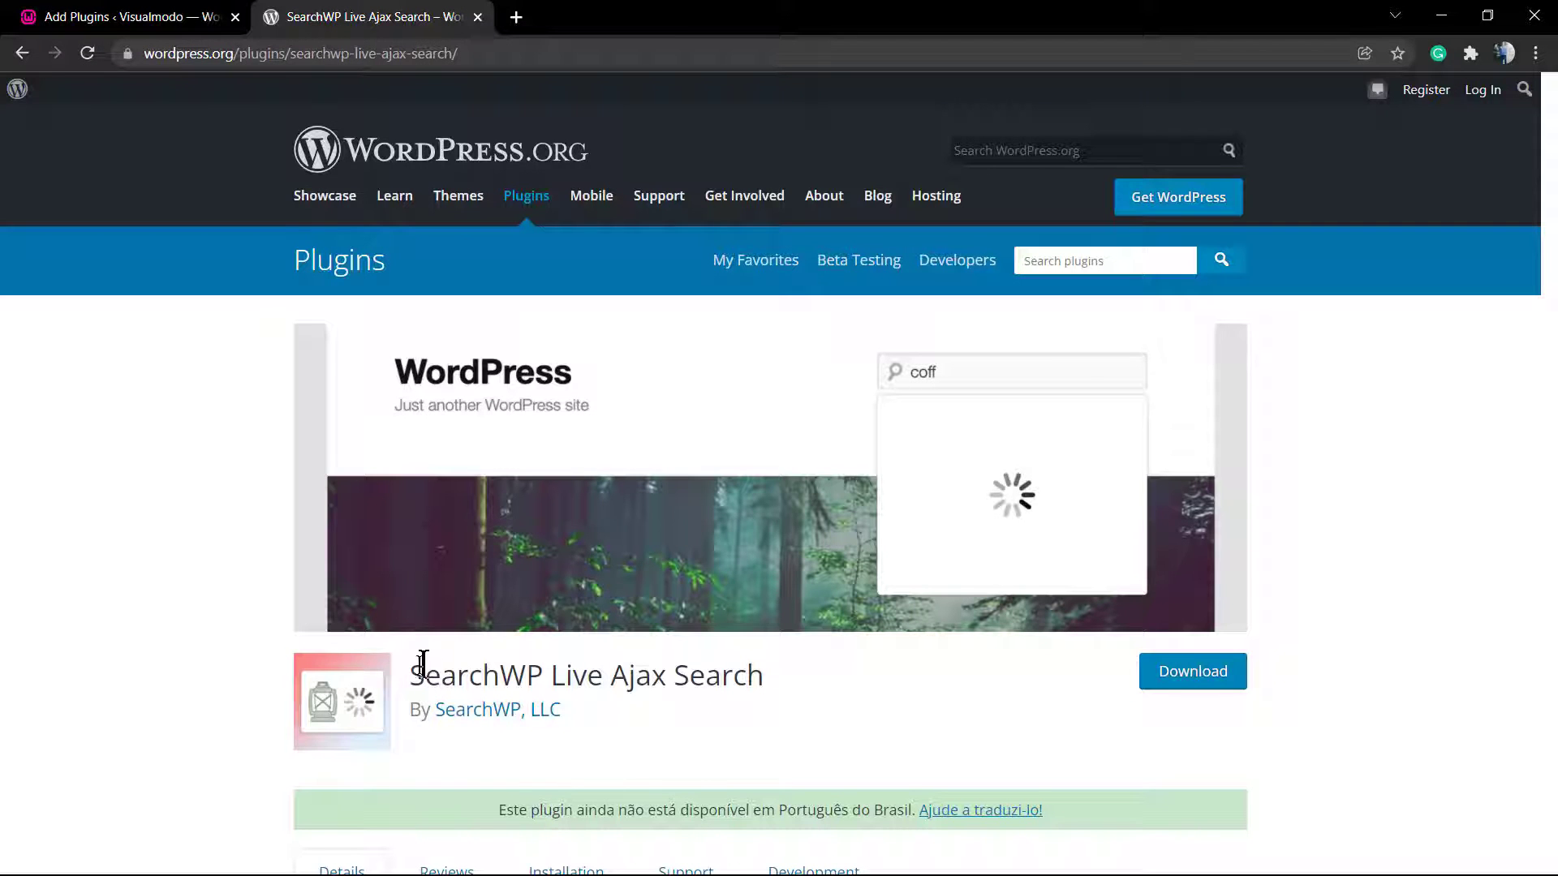
Copy the plugin name 'SearchWP Live Ajax Search' from WordPress.org for the plugin search.
{"action": "triple_click", "coordinate": [586, 675]}
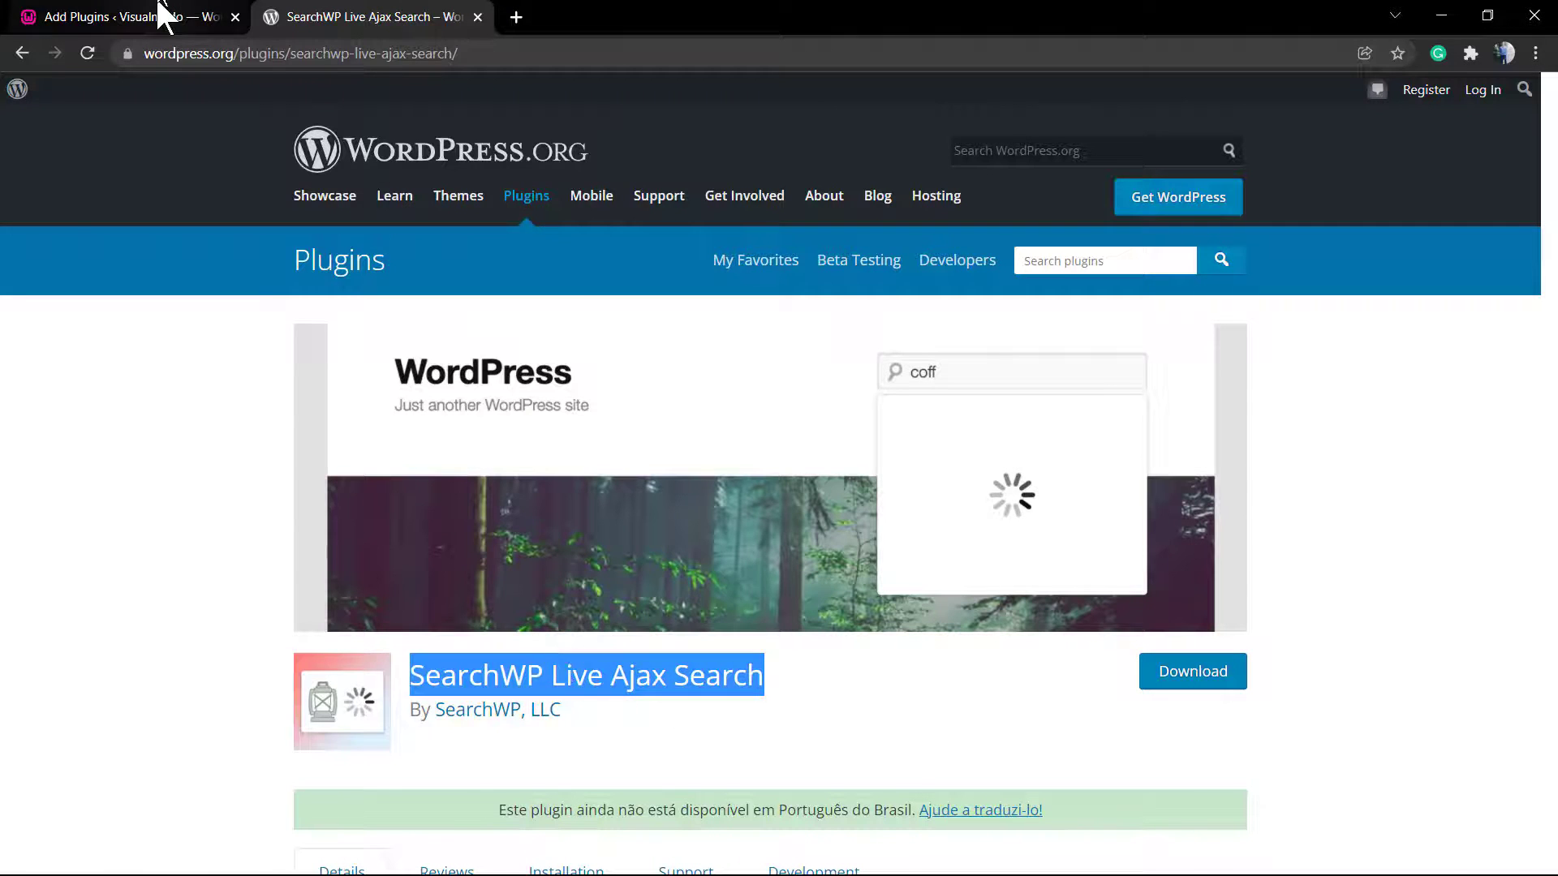
{"action": "left_click", "coordinate": [118, 16]}
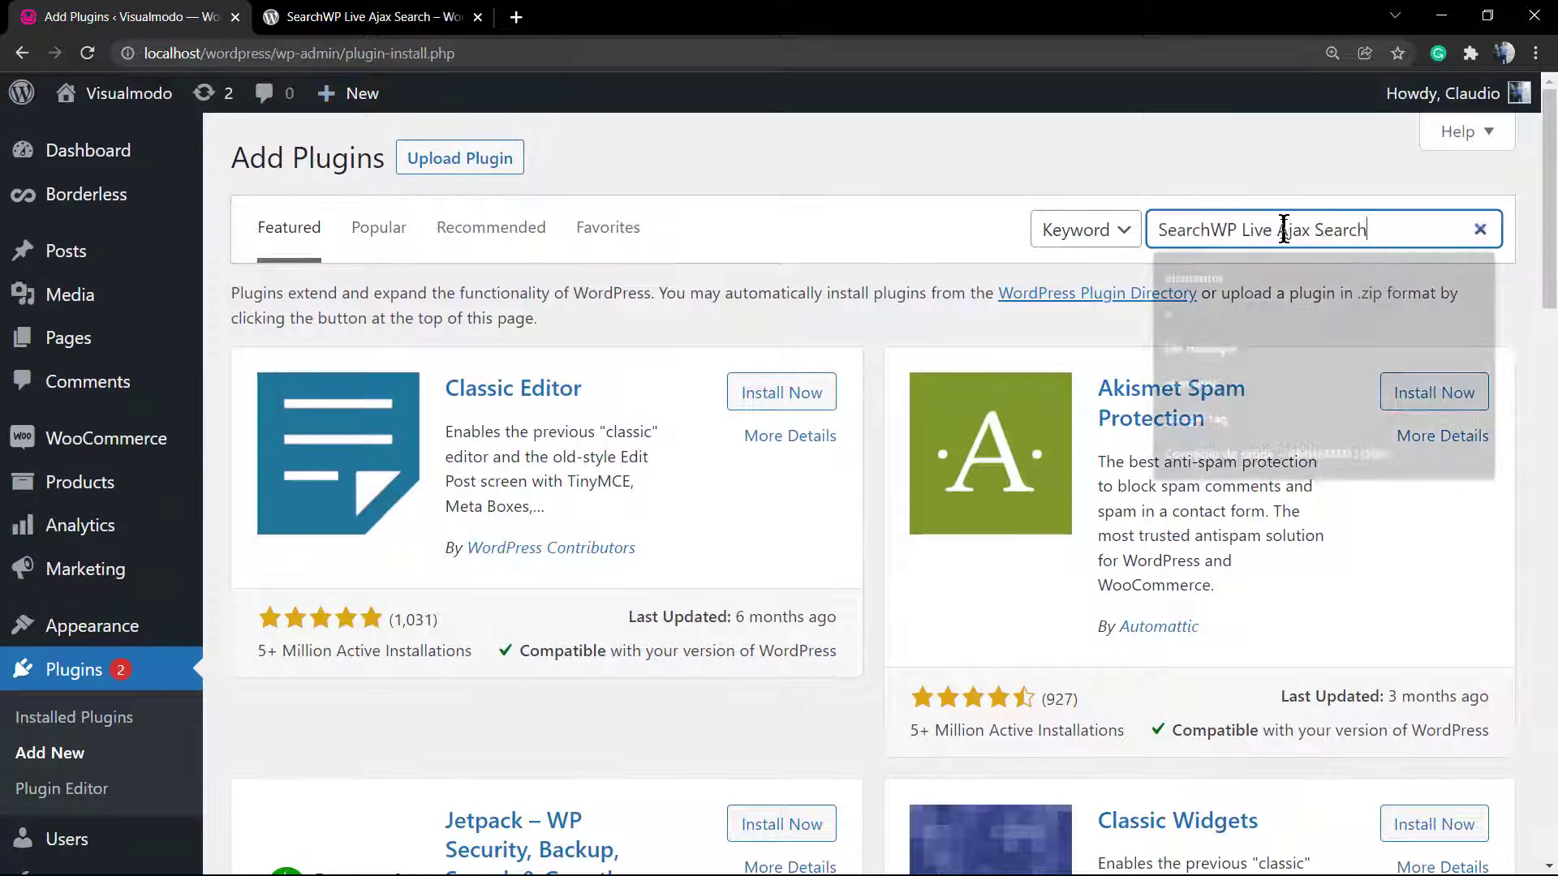
Find SearchWP Live Ajax Search in the directory, install it and activate it.
{"action": "key", "text": "Enter"}
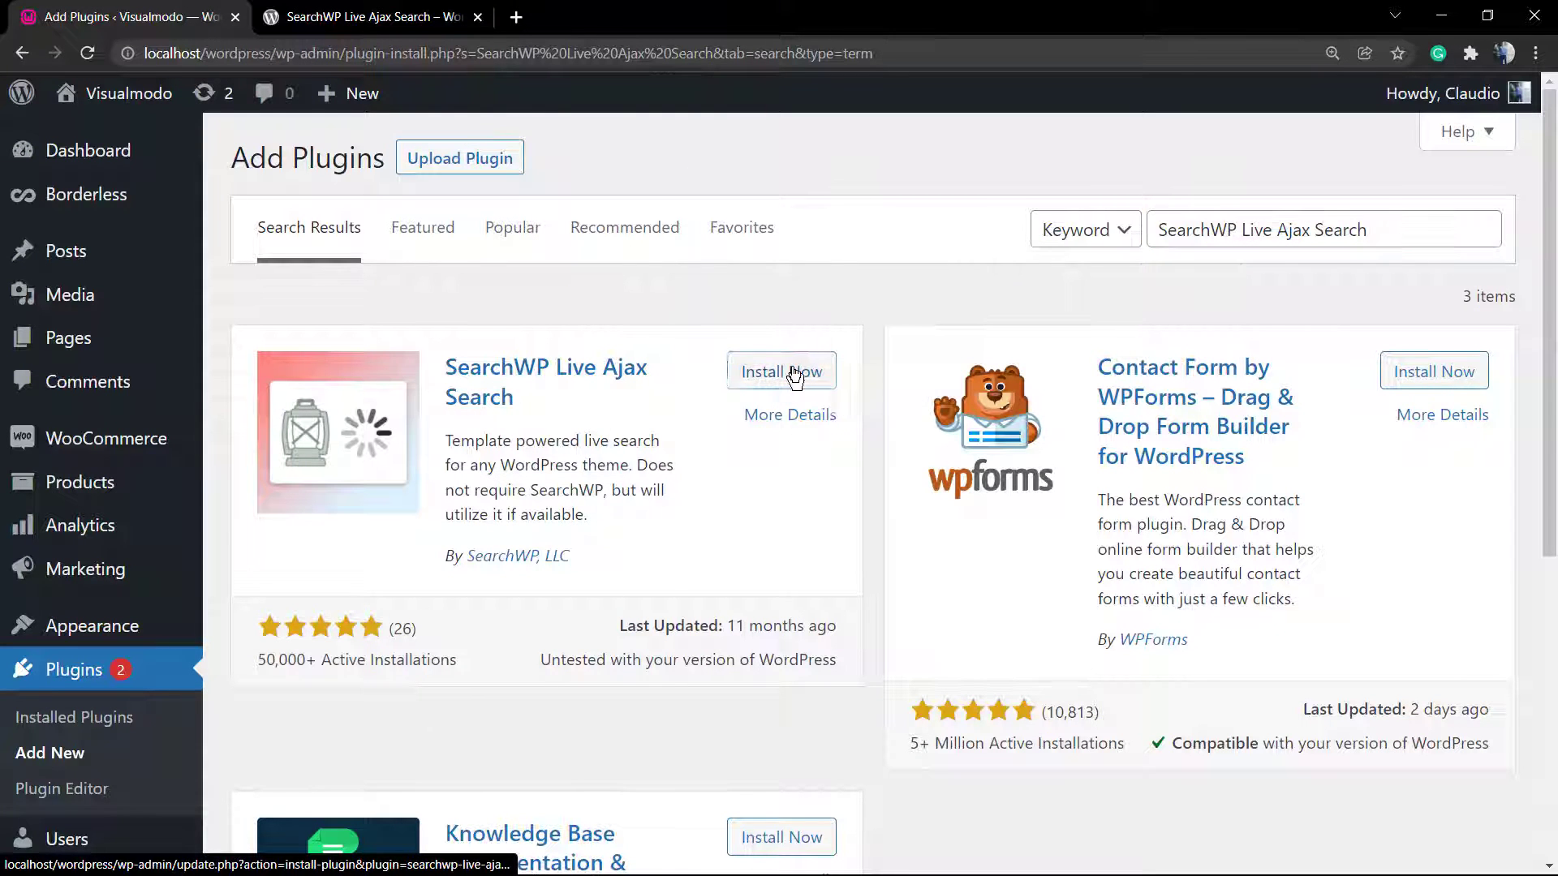
{"action": "left_click", "coordinate": [780, 370]}
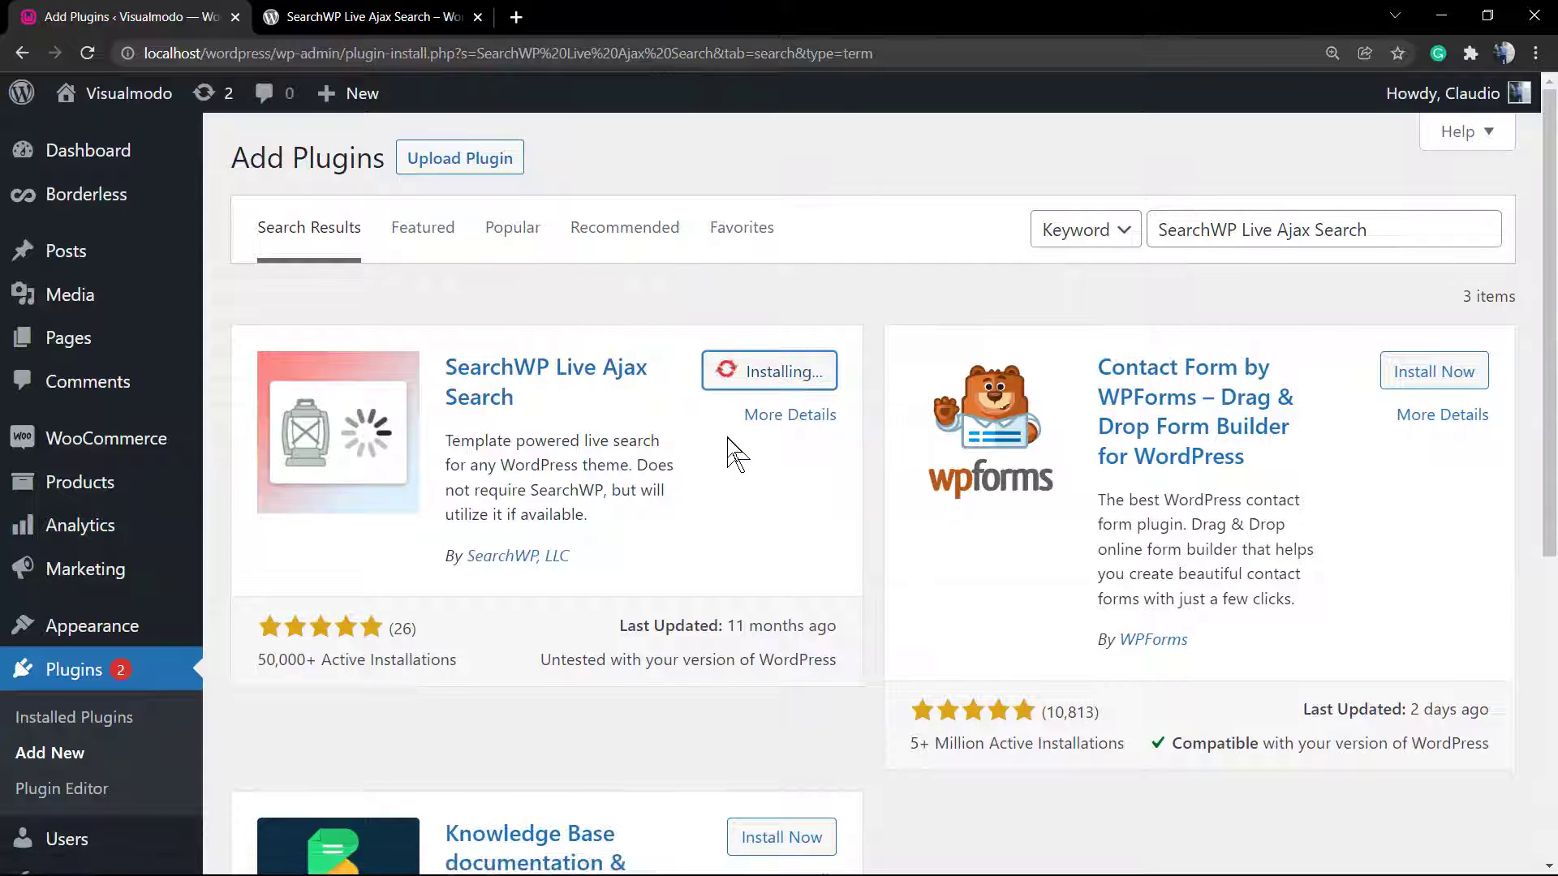
{"action": "scroll", "scroll_direction": "down", "scroll_amount": 3}
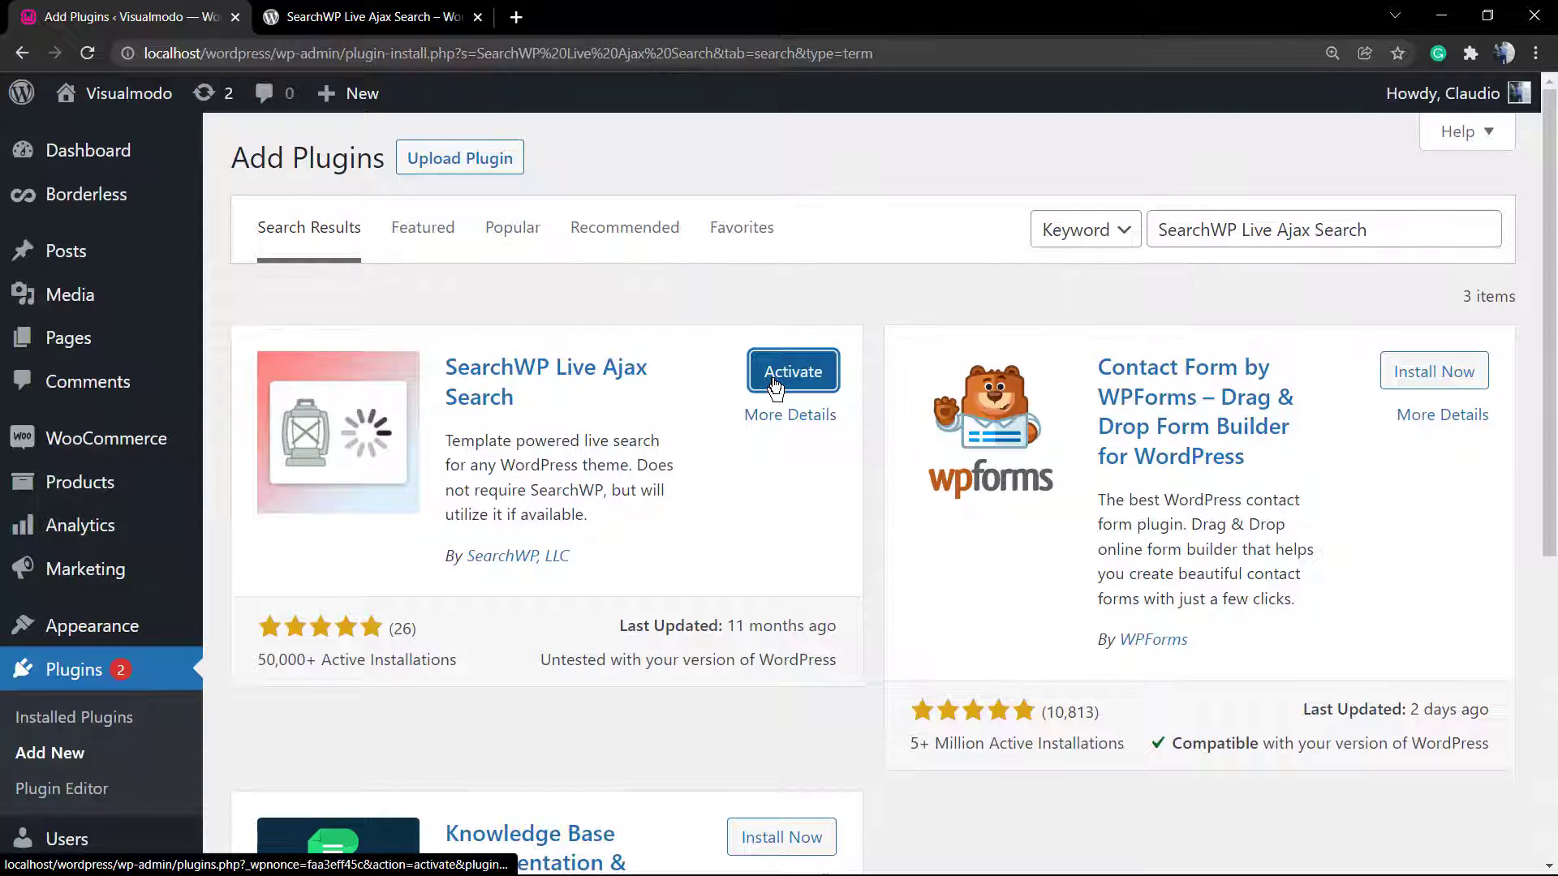
{"action": "left_click", "coordinate": [792, 370]}
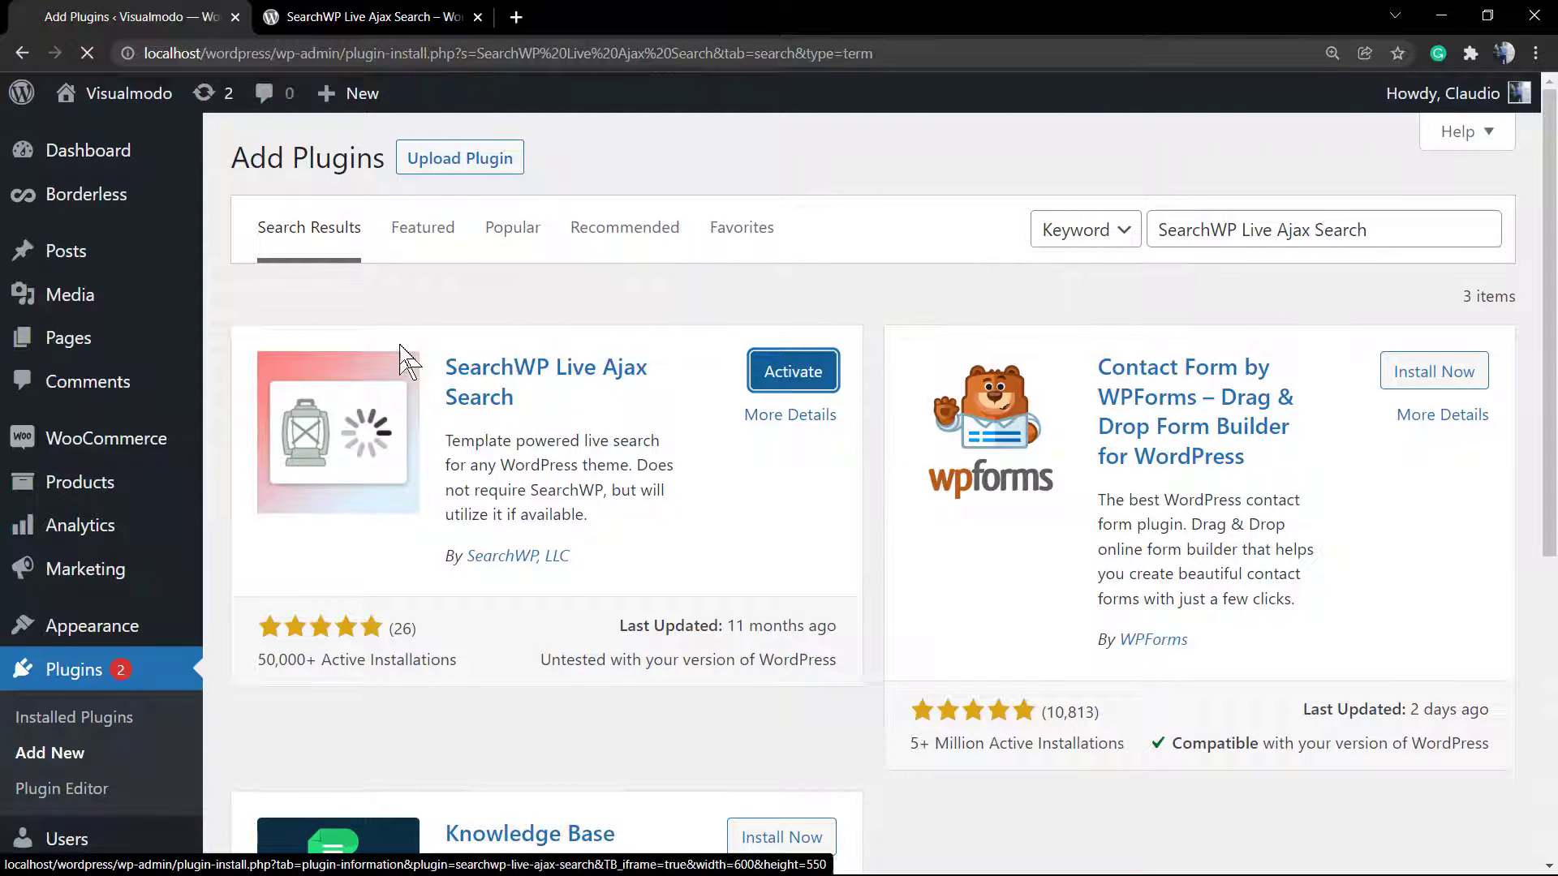
{"action": "left_click", "coordinate": [792, 370]}
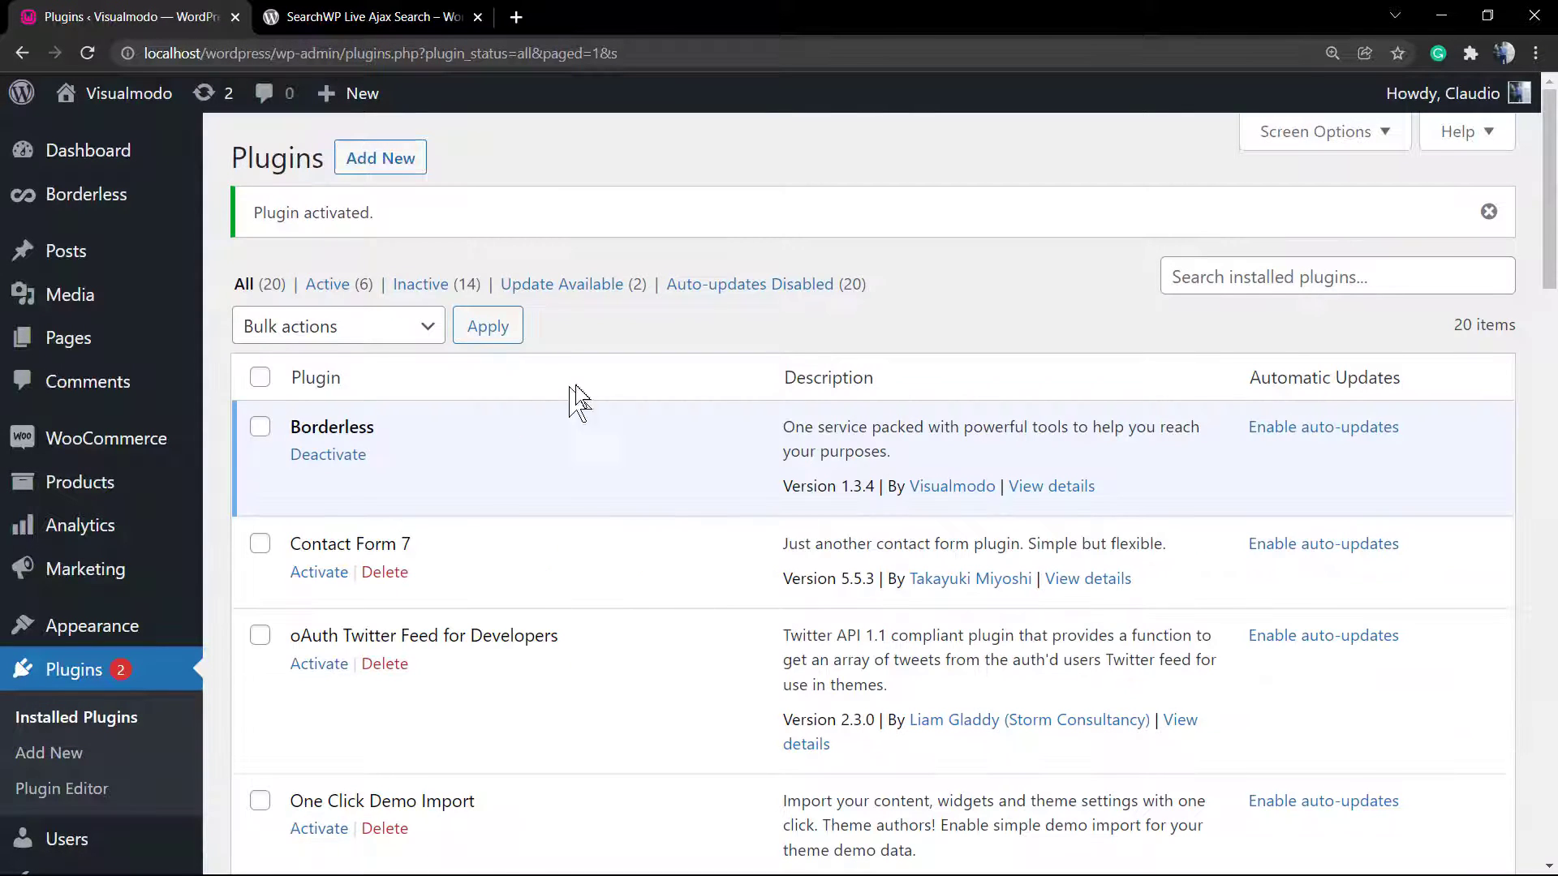
Verify SearchWP Live Ajax Search appears in the active plugins list, then head to the public site.
{"action": "scroll", "scroll_direction": "down", "scroll_amount": 3}
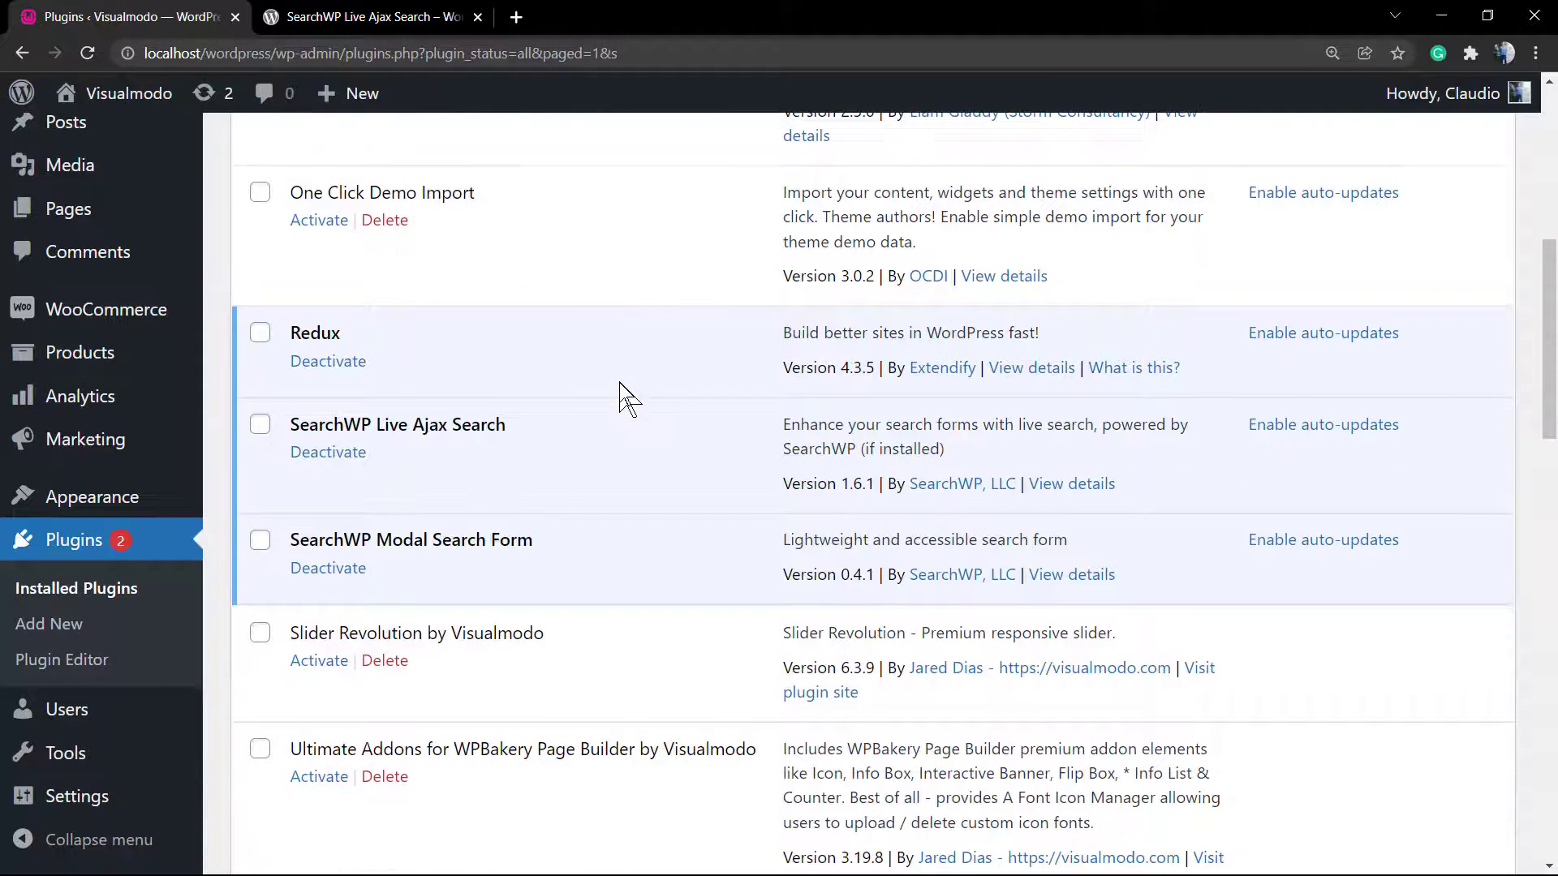
{"action": "scroll", "scroll_direction": "down", "scroll_amount": 3}
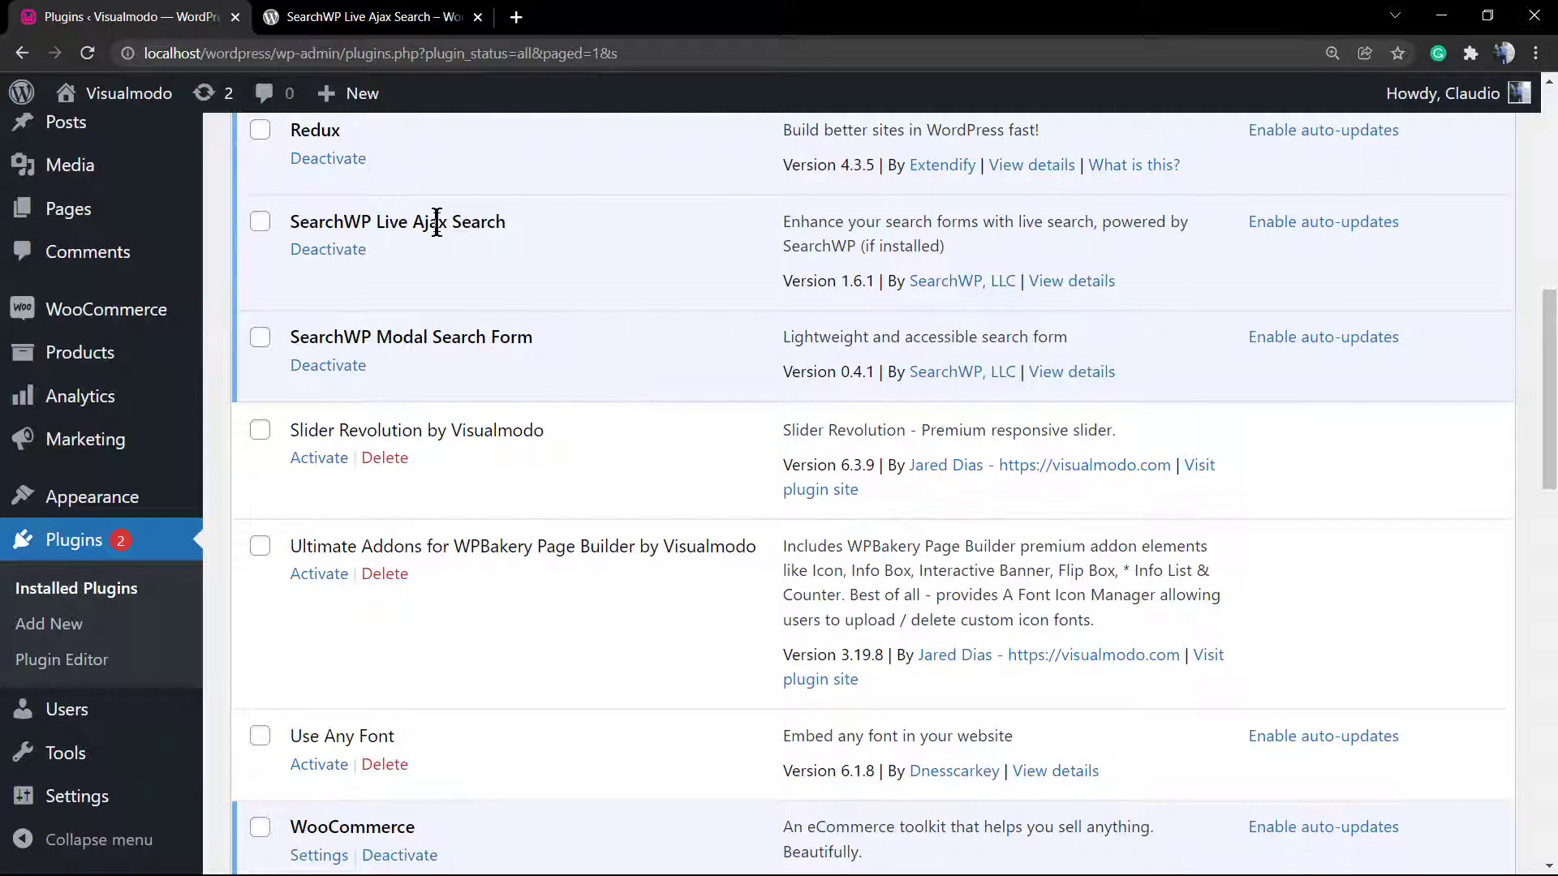
{"action": "double_click", "coordinate": [397, 223]}
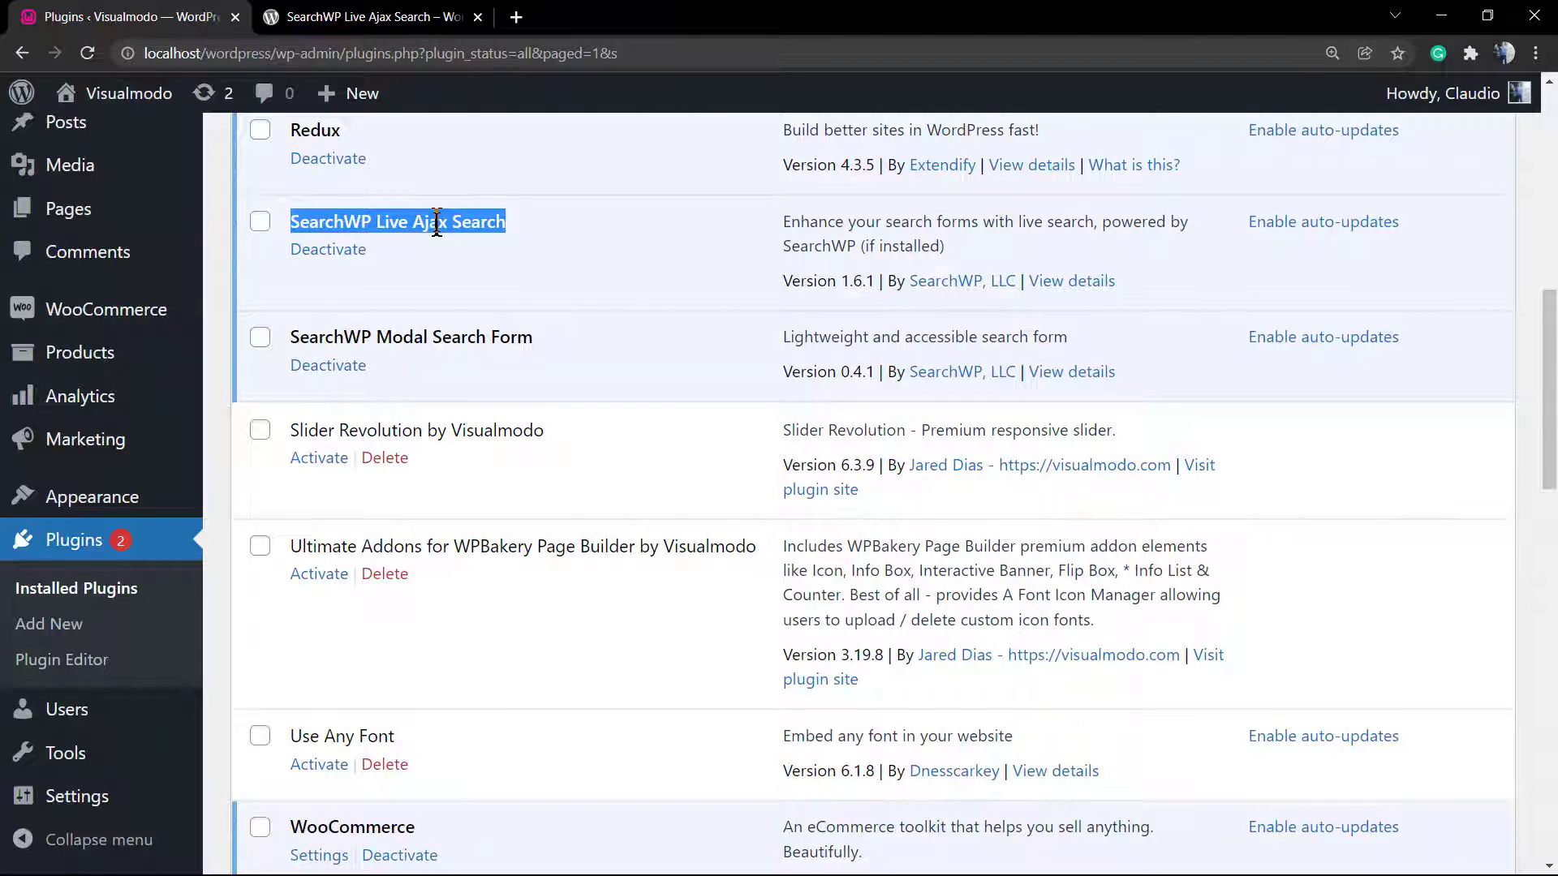
{"action": "mouse_move", "coordinate": [76, 795]}
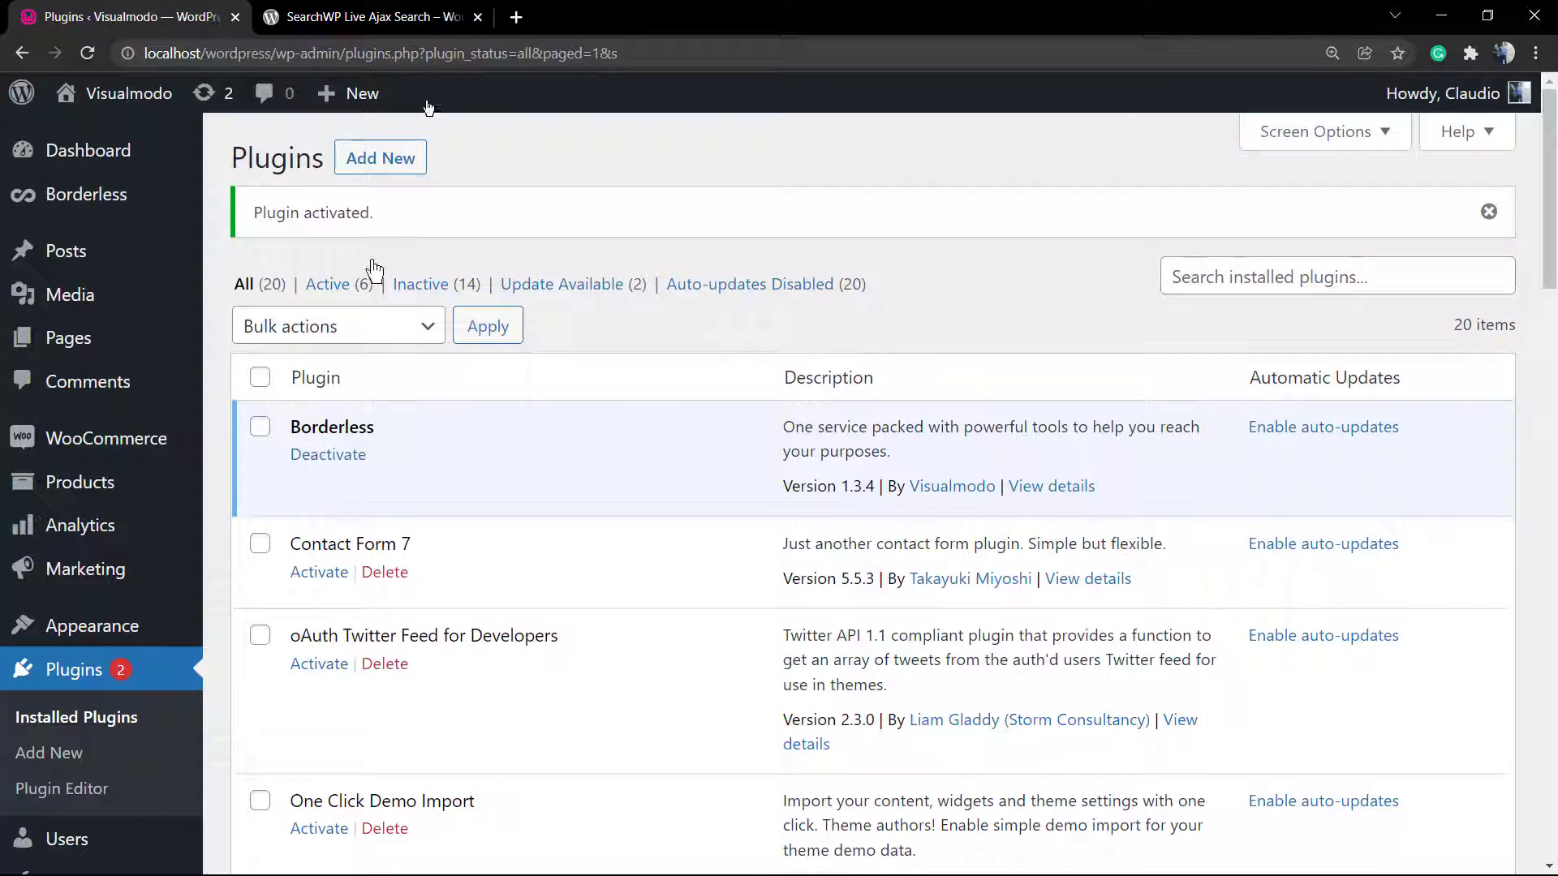
{"action": "left_click", "coordinate": [368, 16]}
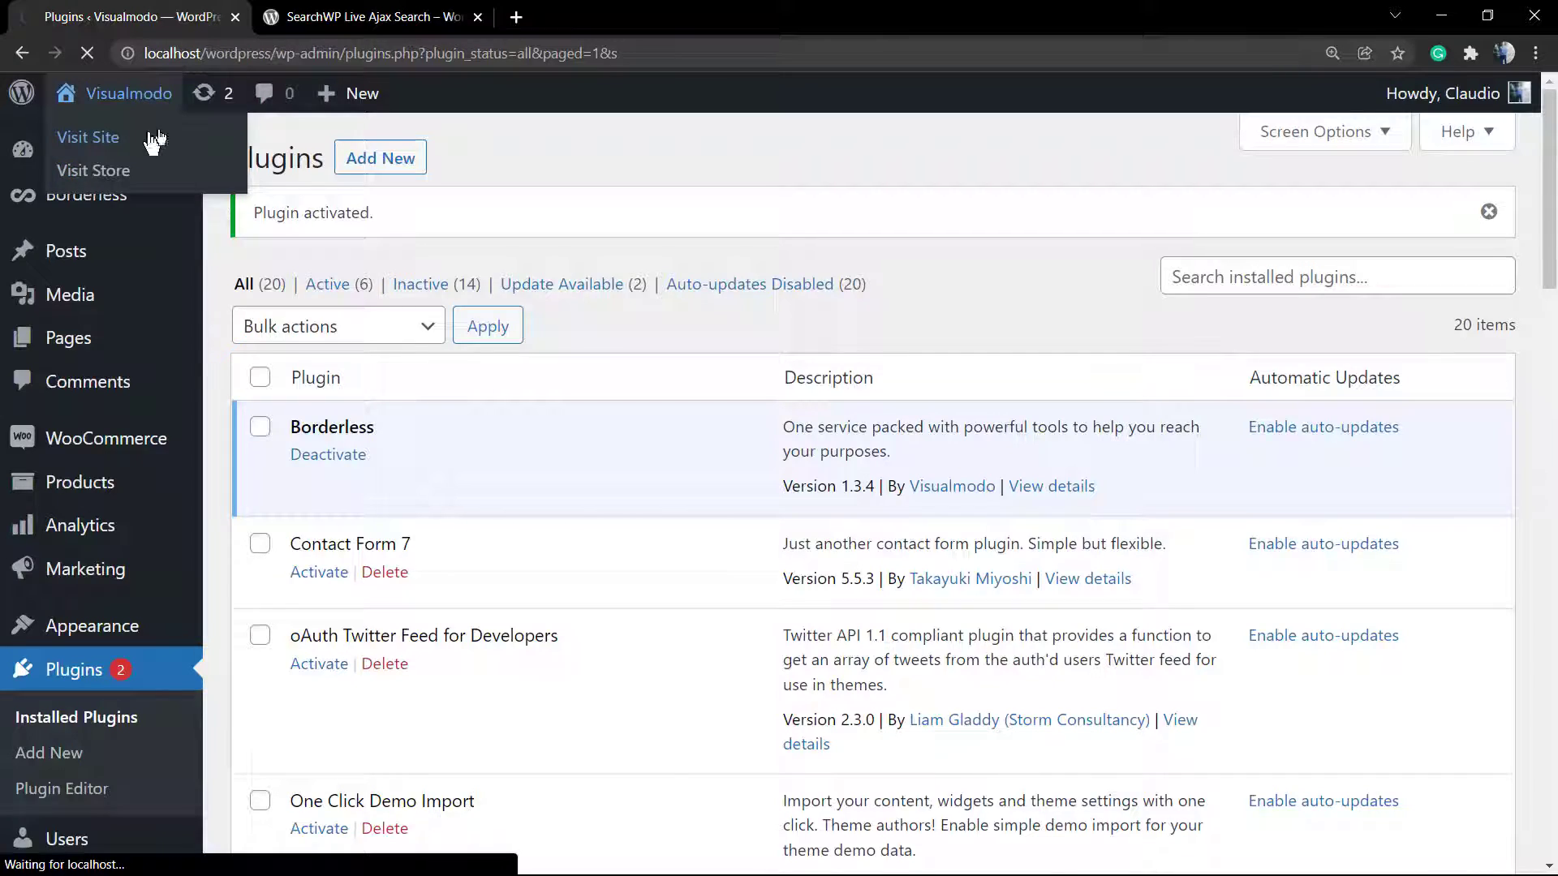
Enter 'online' in the sidebar search to show the live results dropdown, then bring up the search pop-up.
{"action": "left_click", "coordinate": [87, 136]}
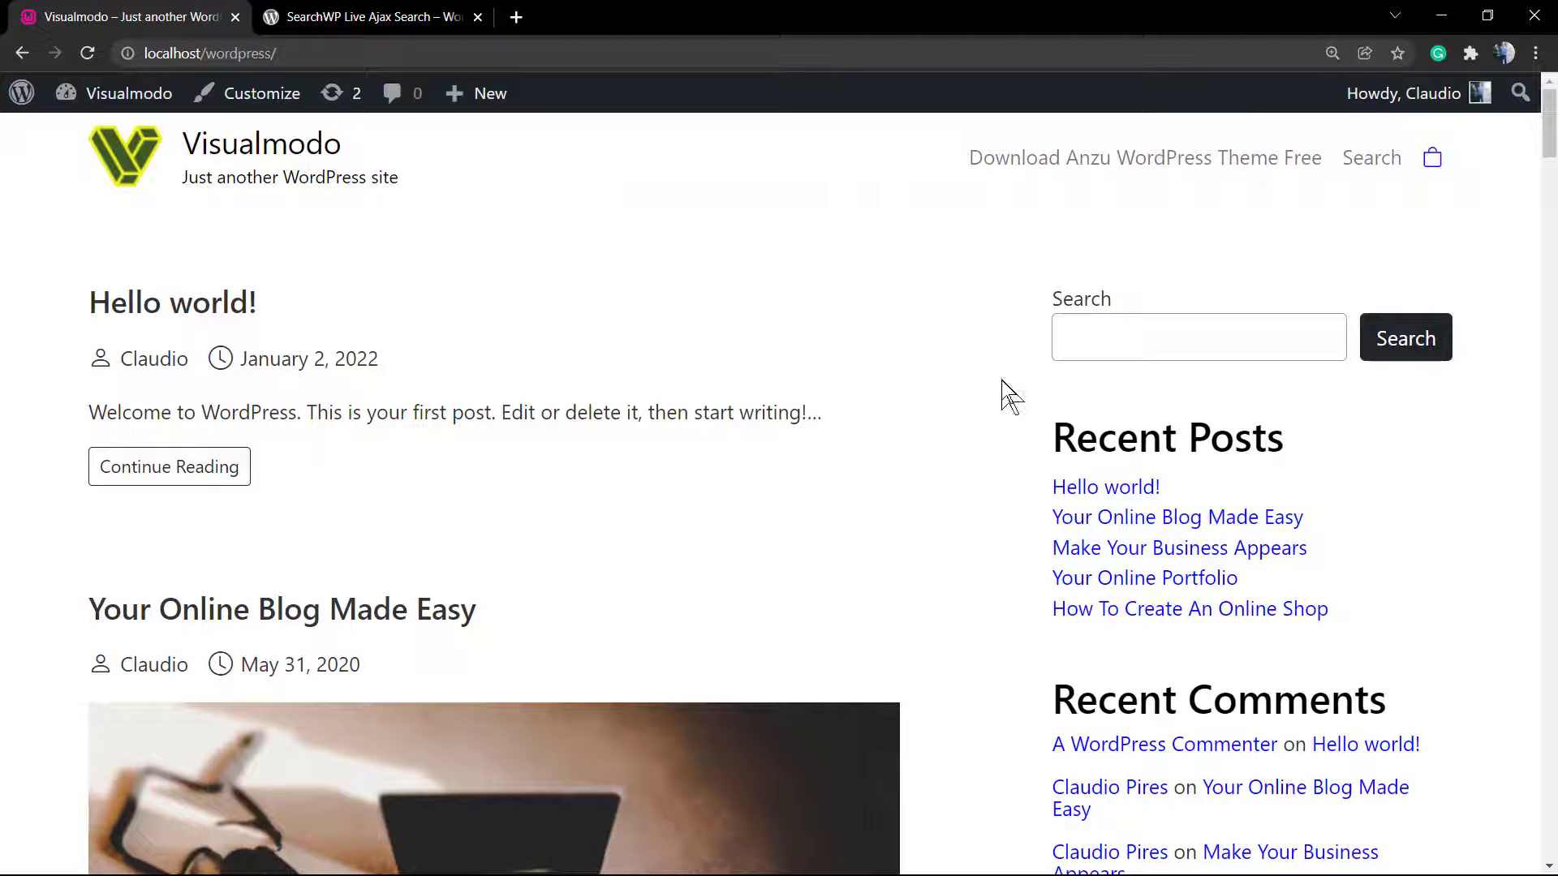
{"action": "left_click", "coordinate": [1197, 337]}
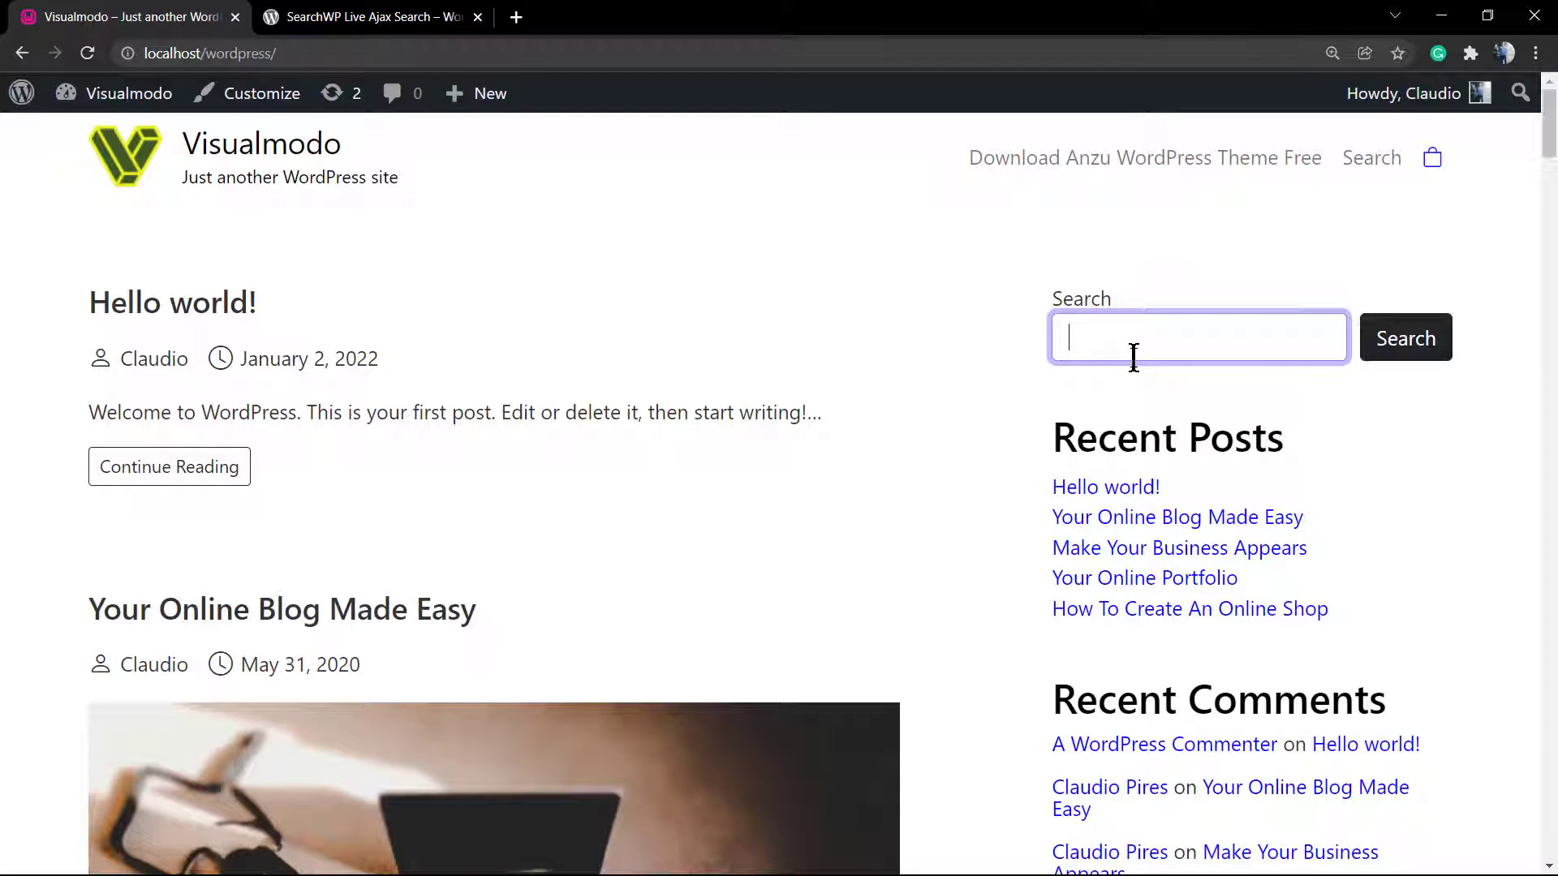
{"action": "type", "text": "o"}
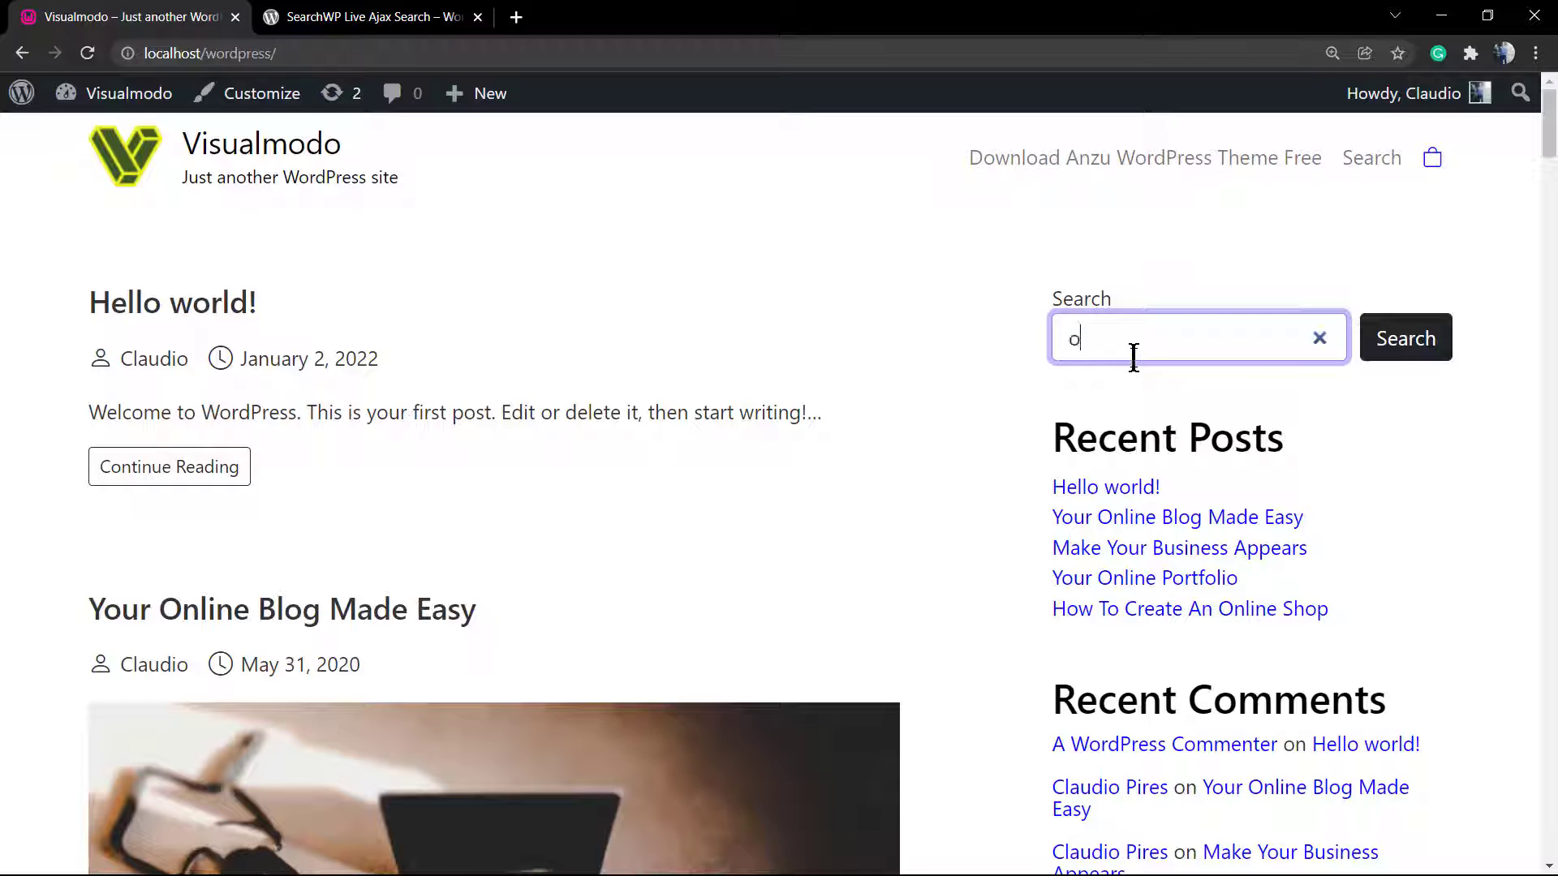
{"action": "type", "text": "nline"}
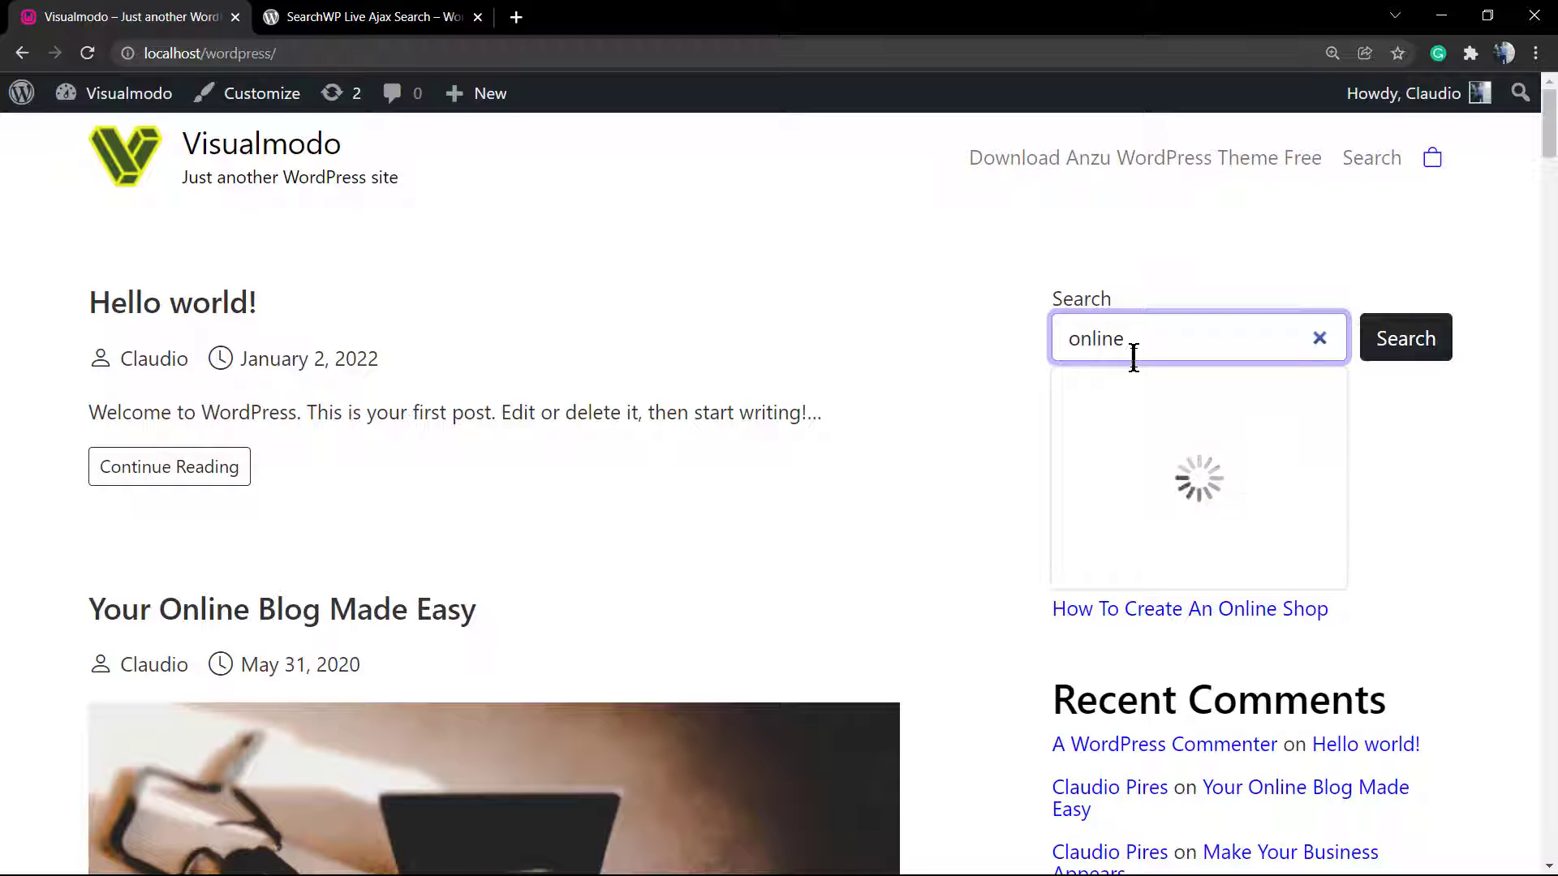
{"action": "scroll", "scroll_direction": "down", "scroll_amount": 3}
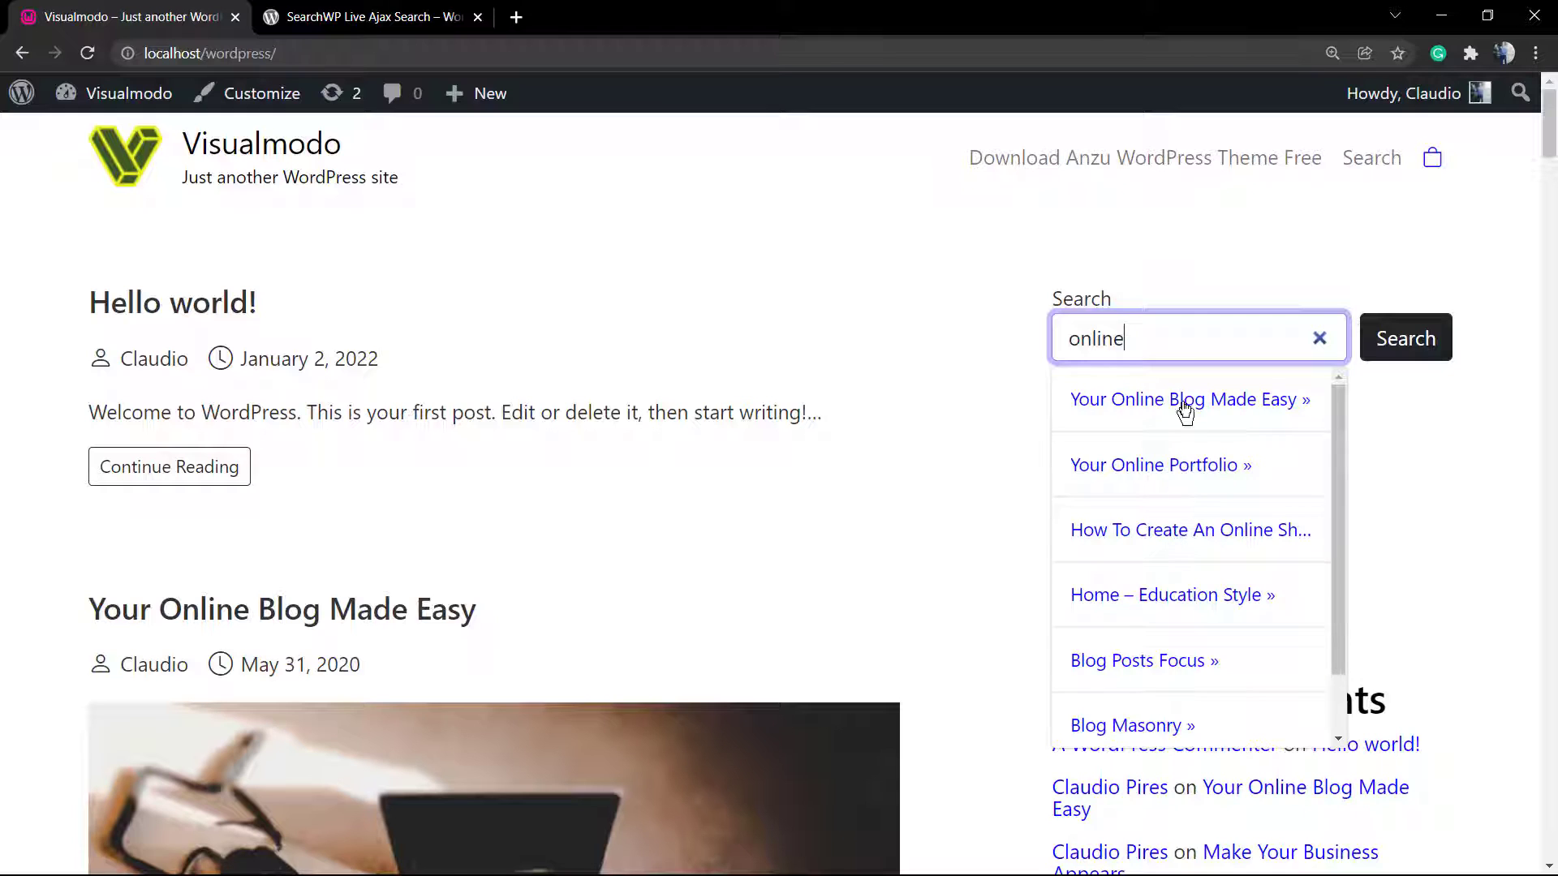
{"action": "left_click", "coordinate": [1319, 338]}
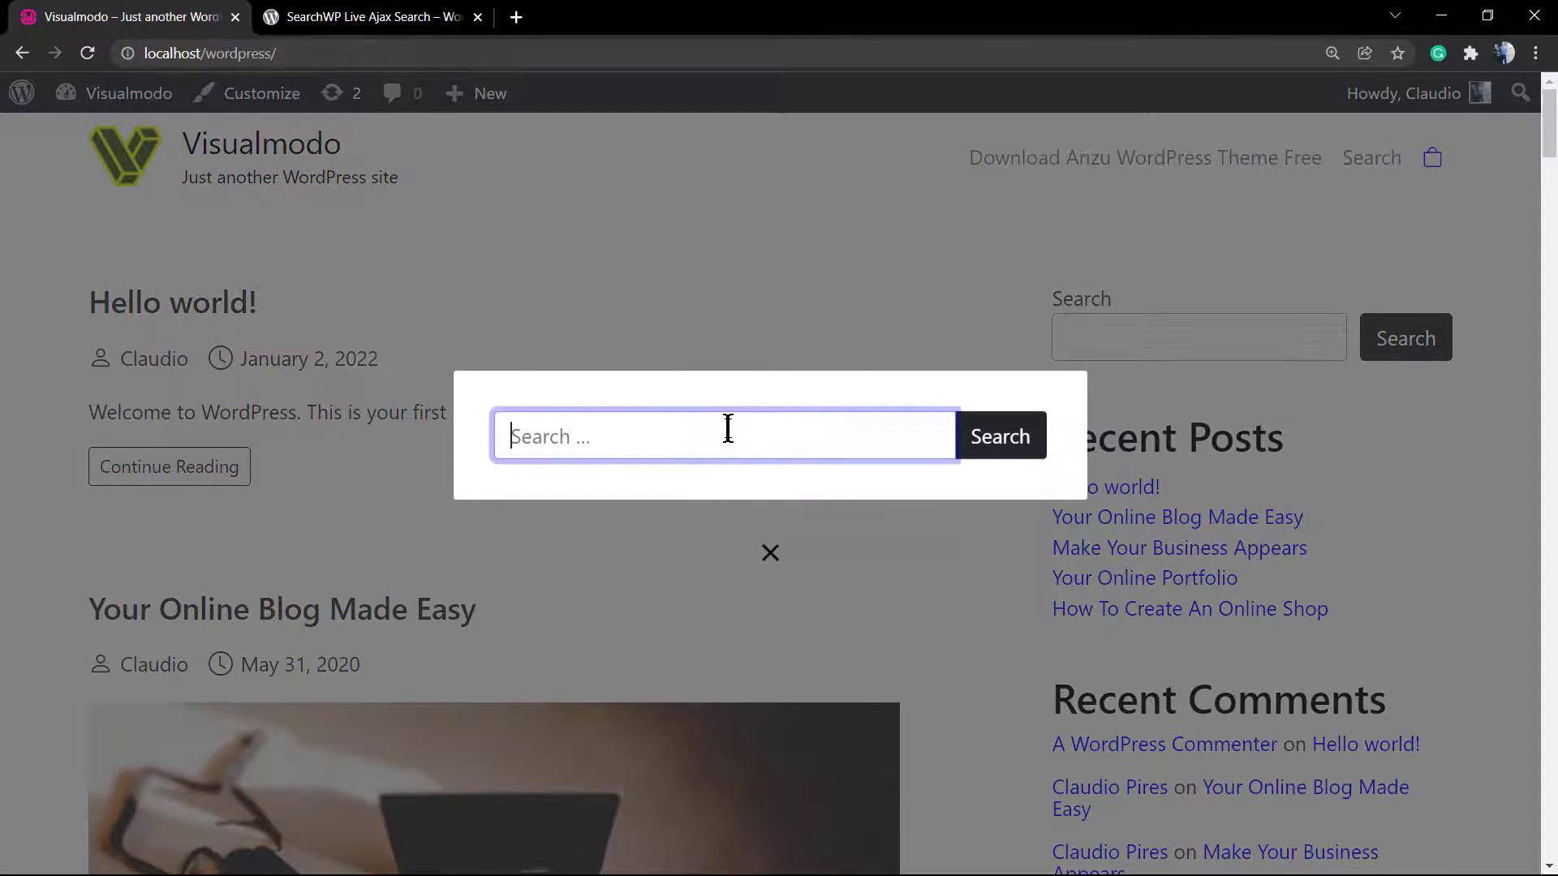
Enter 'hello' in the pop-up search and shorten it to watch live results update, then return to the plugin's directory page.
{"action": "type", "text": "onli"}
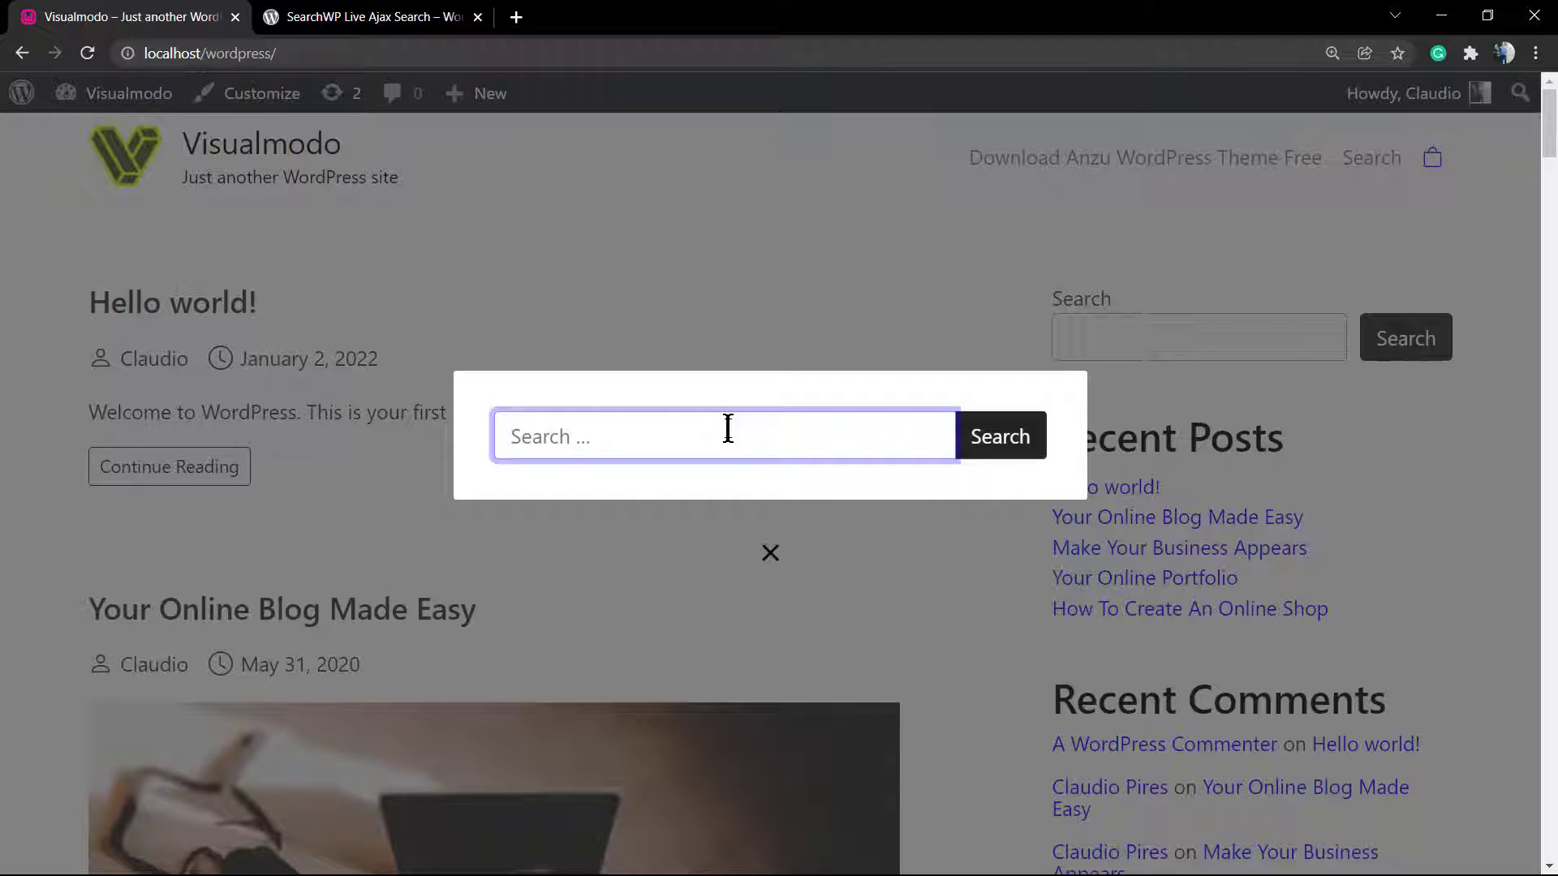
{"action": "type", "text": "hello"}
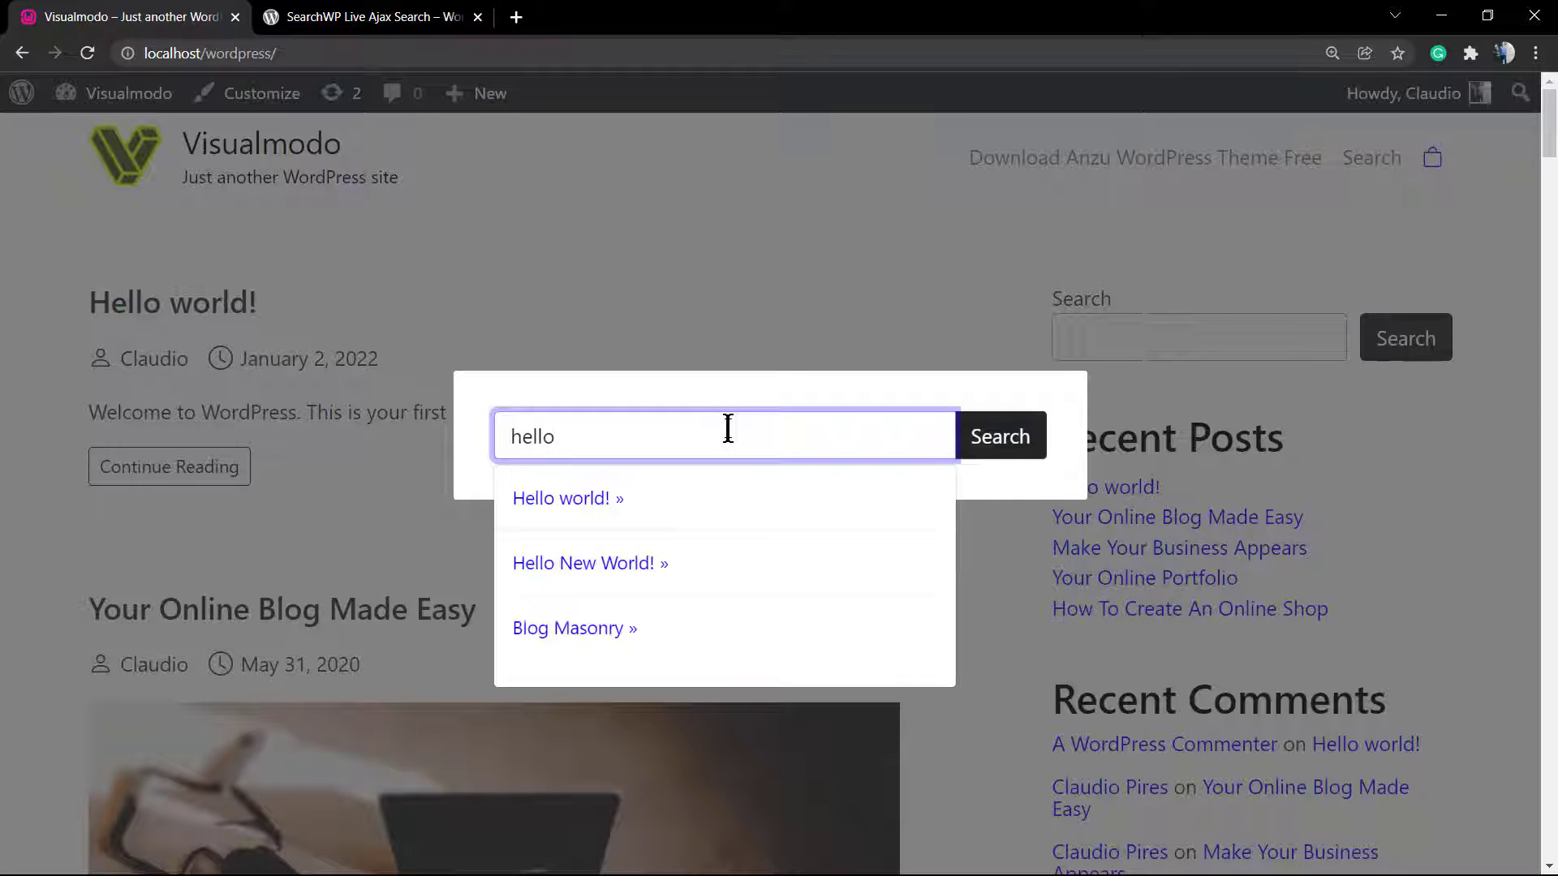
{"action": "key", "text": "Backspace"}
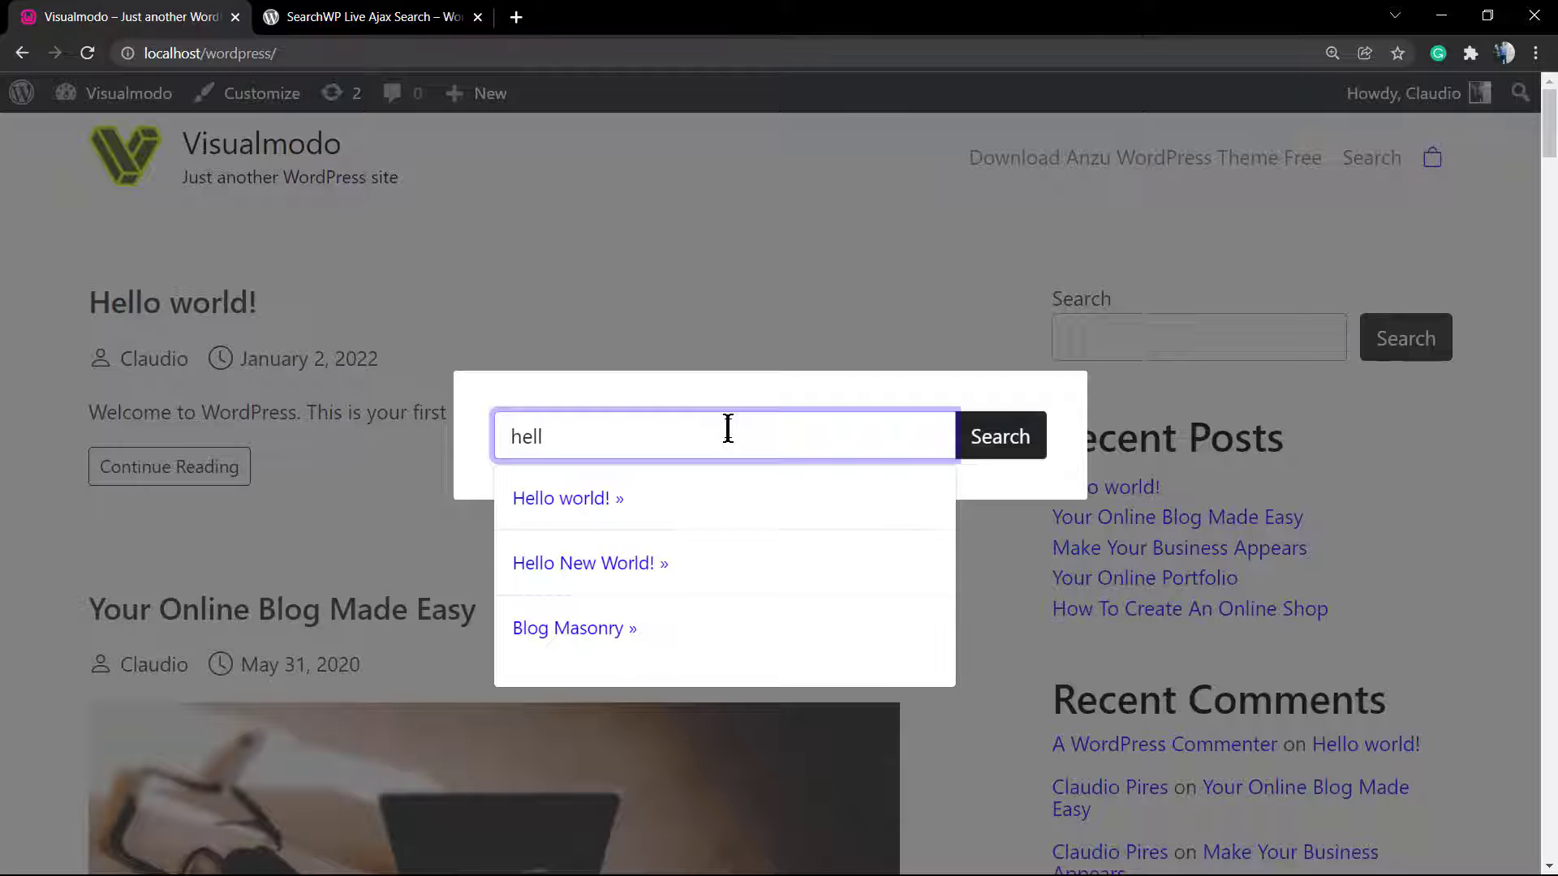
{"action": "key", "text": "Backspace"}
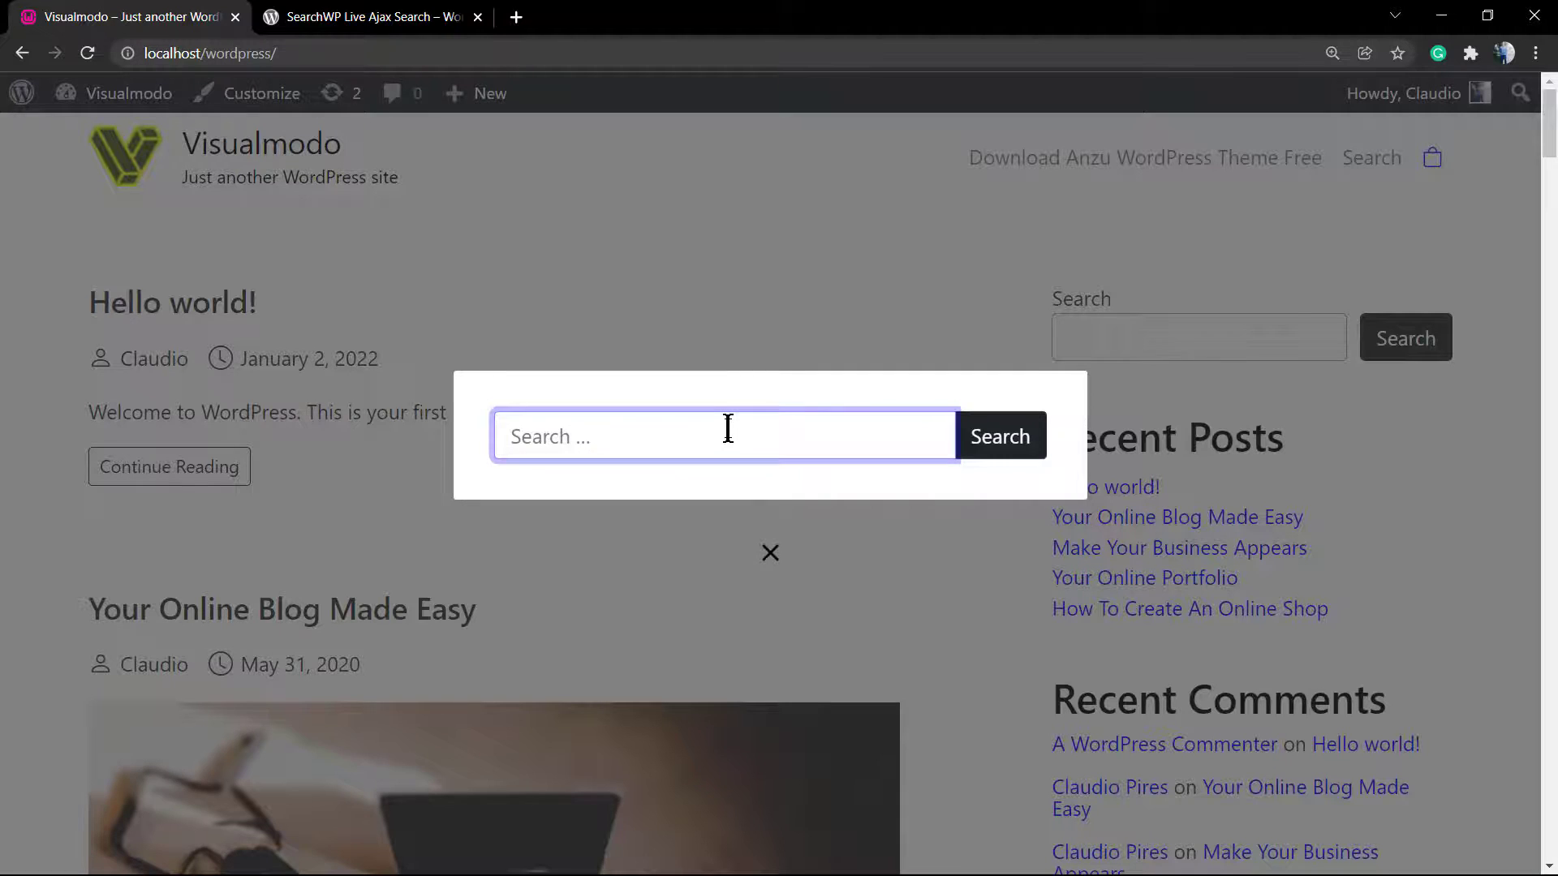
{"action": "left_click", "coordinate": [369, 17]}
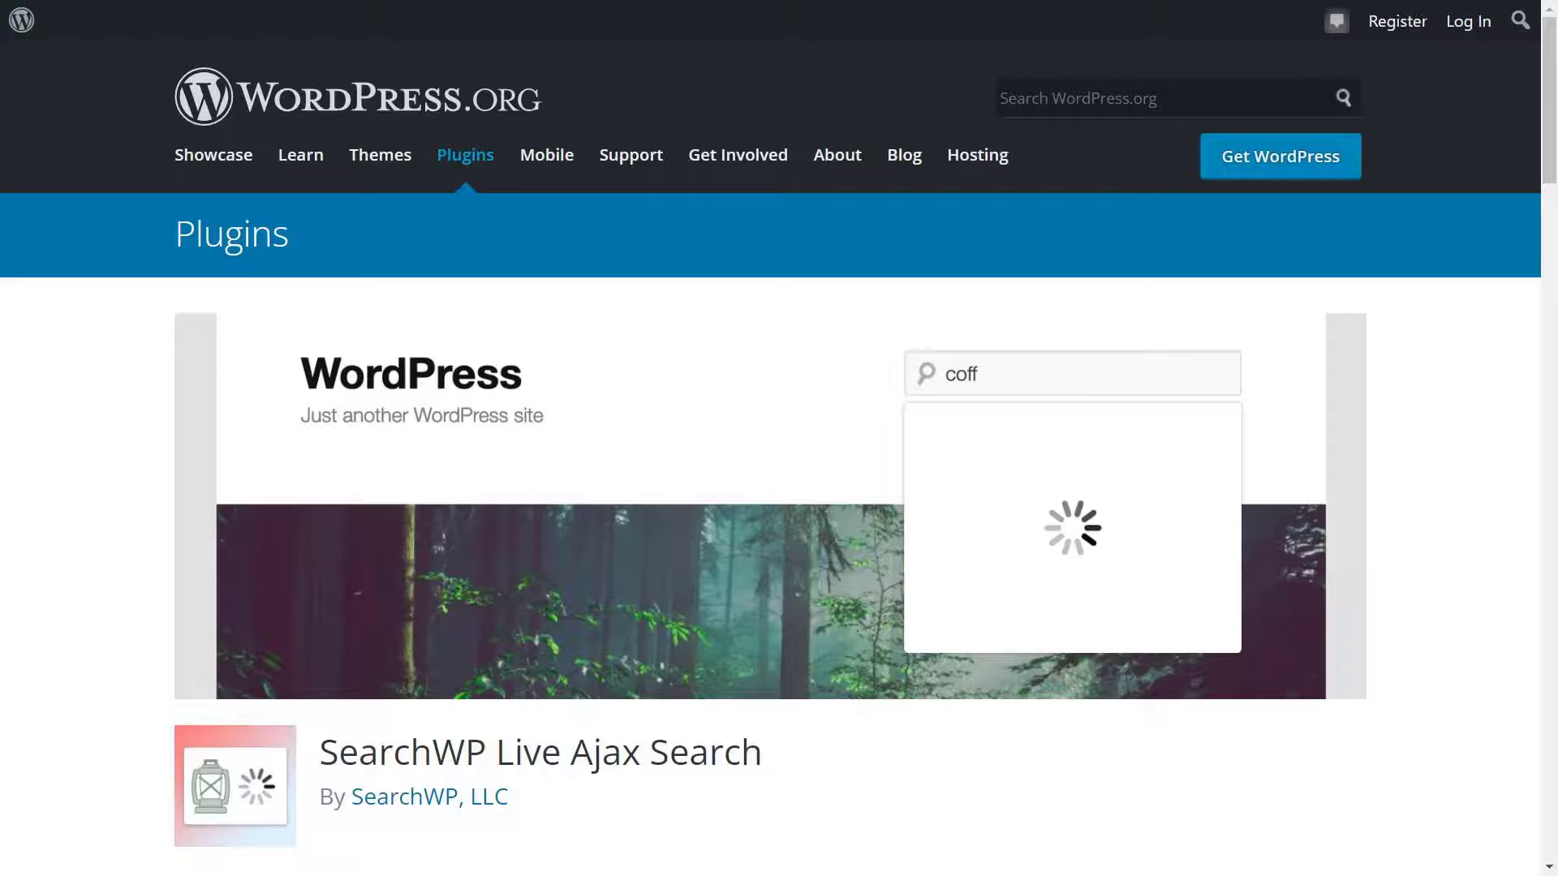